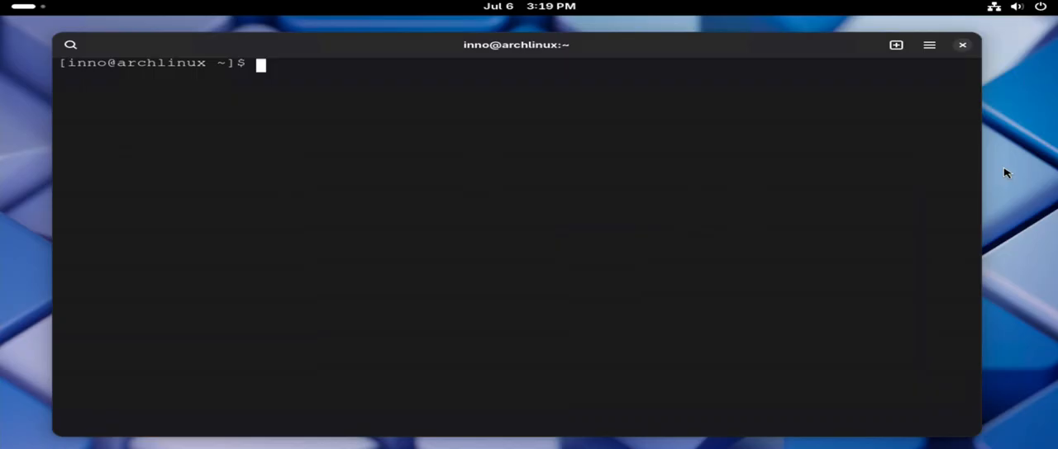
mouse_move(948, 196)
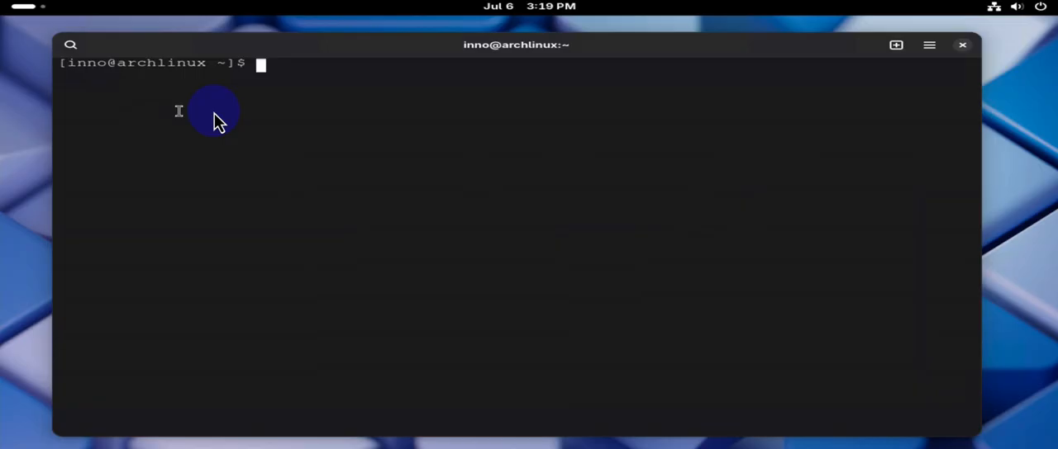
mouse_move(293, 107)
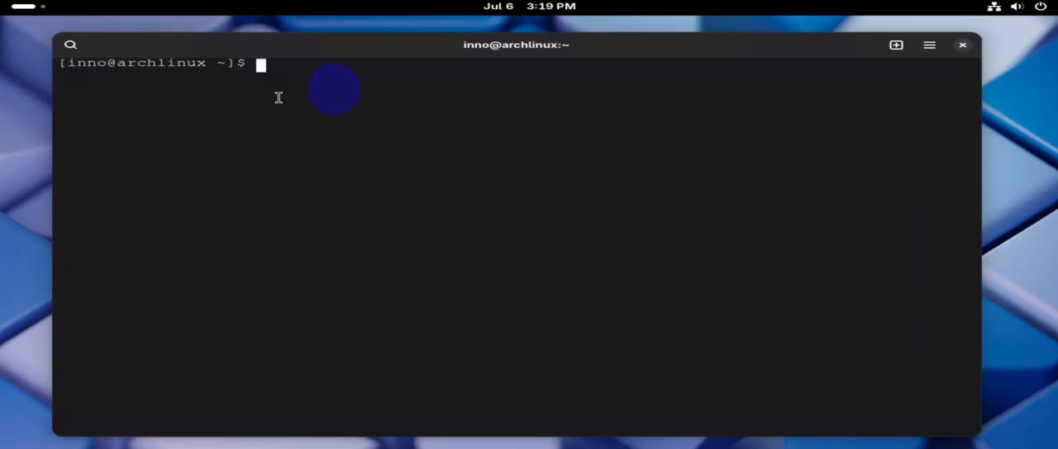
Run sudo pacman -Syu, authorize with the password and confirm the upgrade with y
text(su)
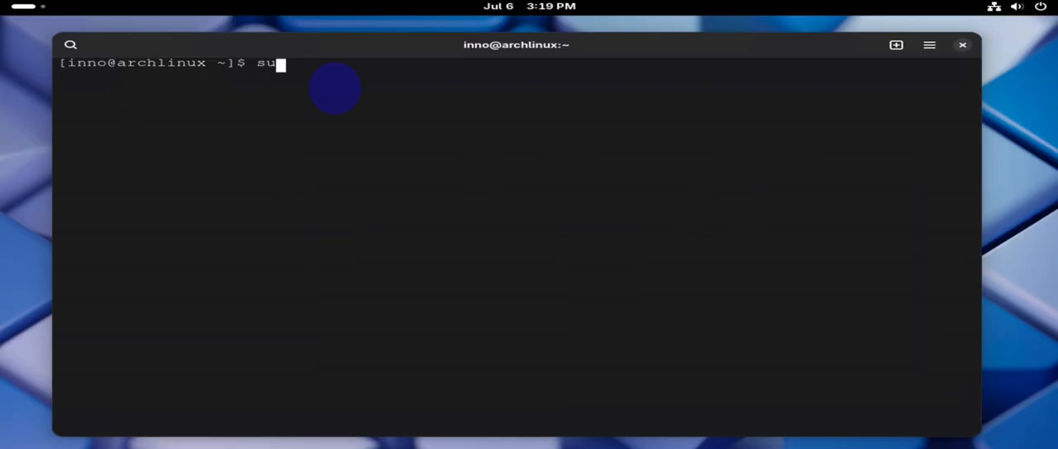
text(do pacman)
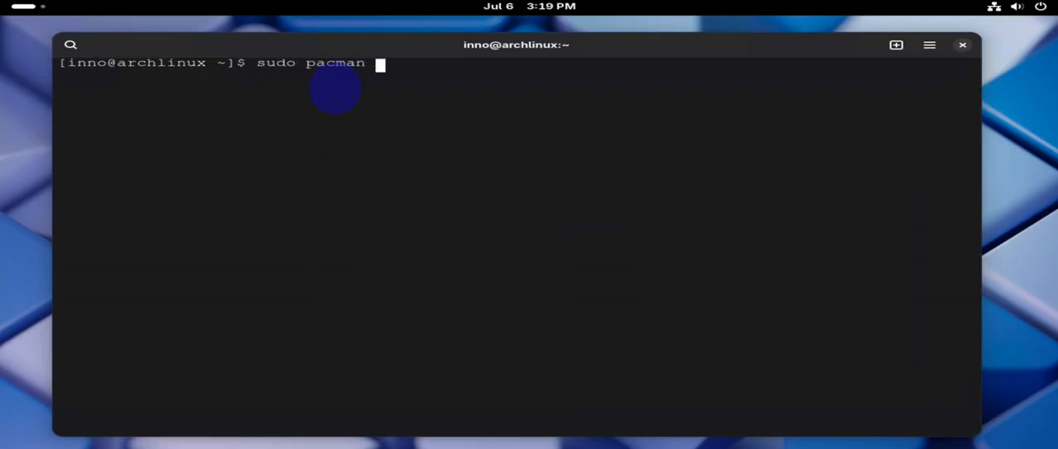
text(-S)
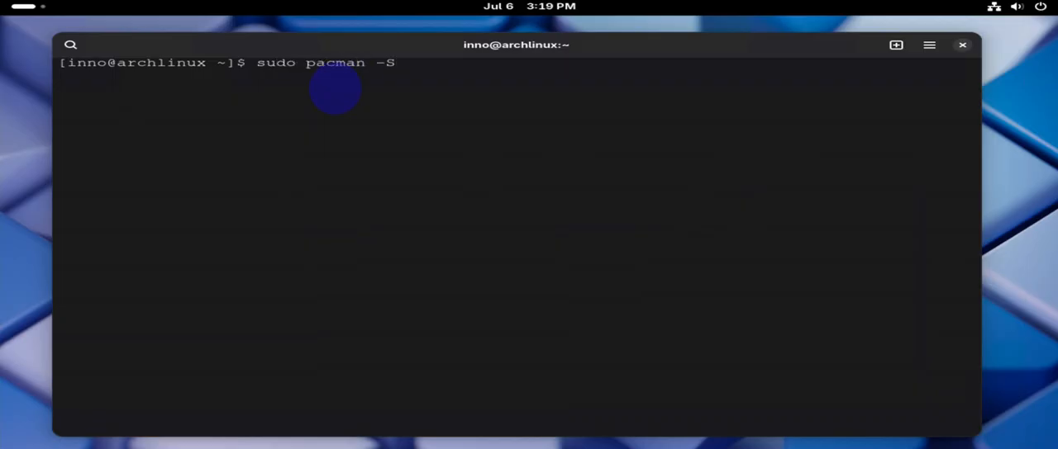
text(yu)
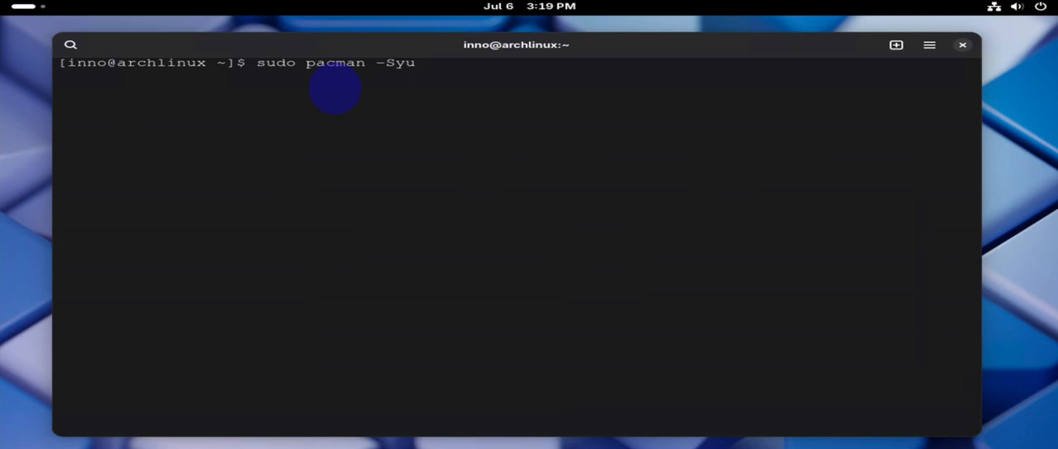
key(Return)
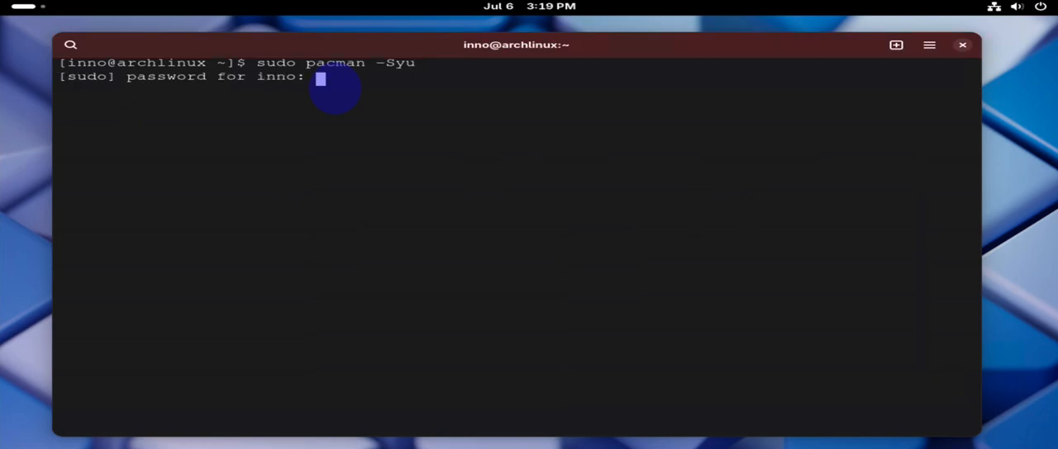
key(Return)
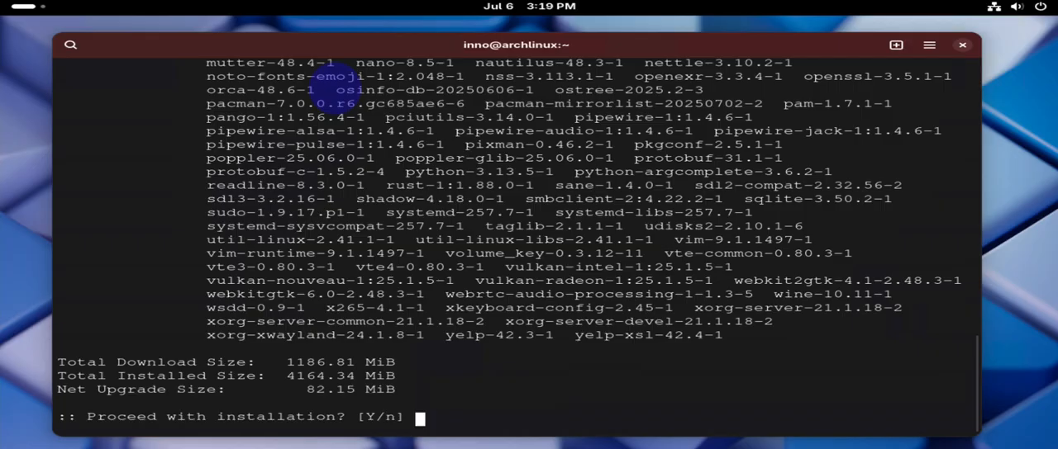
text(y)
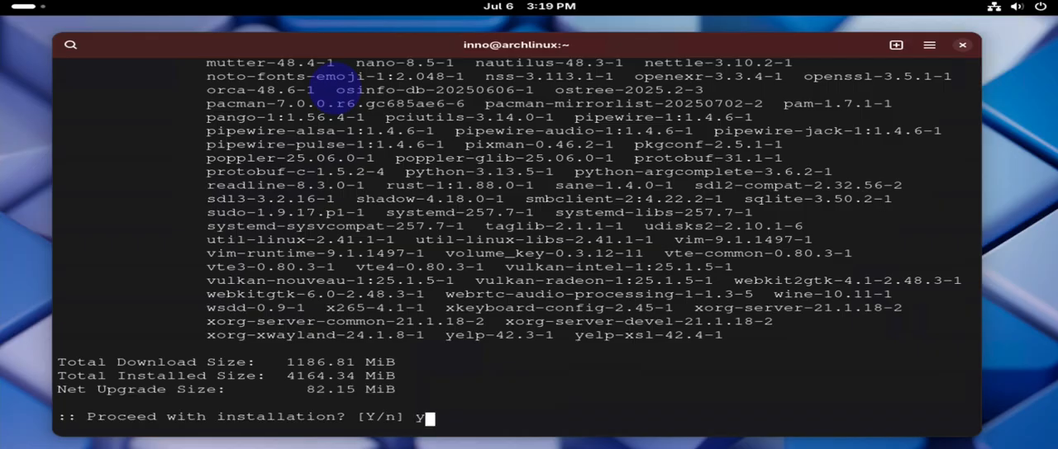
key(Return)
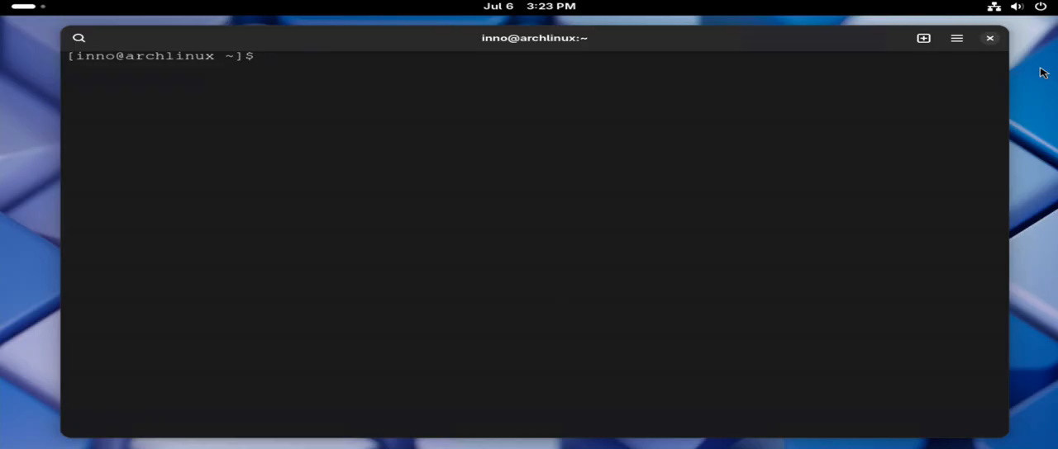
Run sudo pacman -S wireshark-qt, enter the password and answer y to install it with dependencies
click(361, 171)
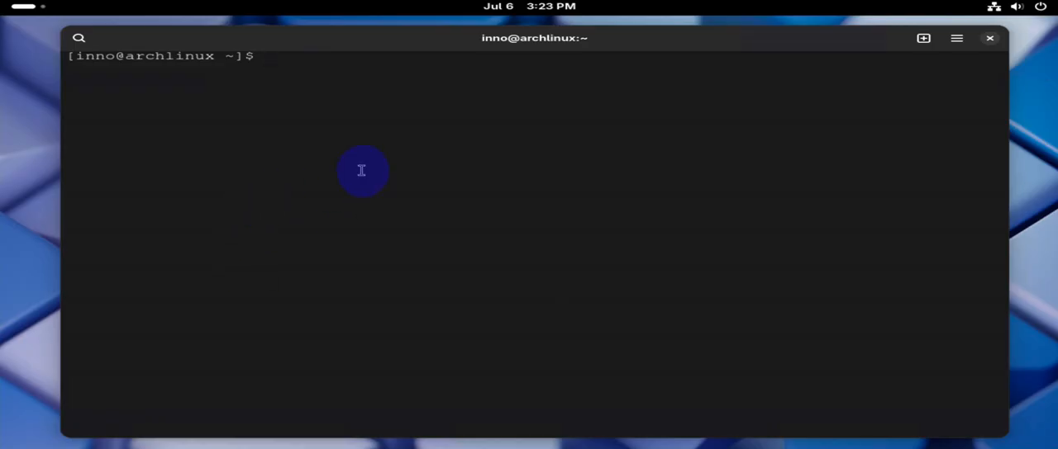
text(sudo p)
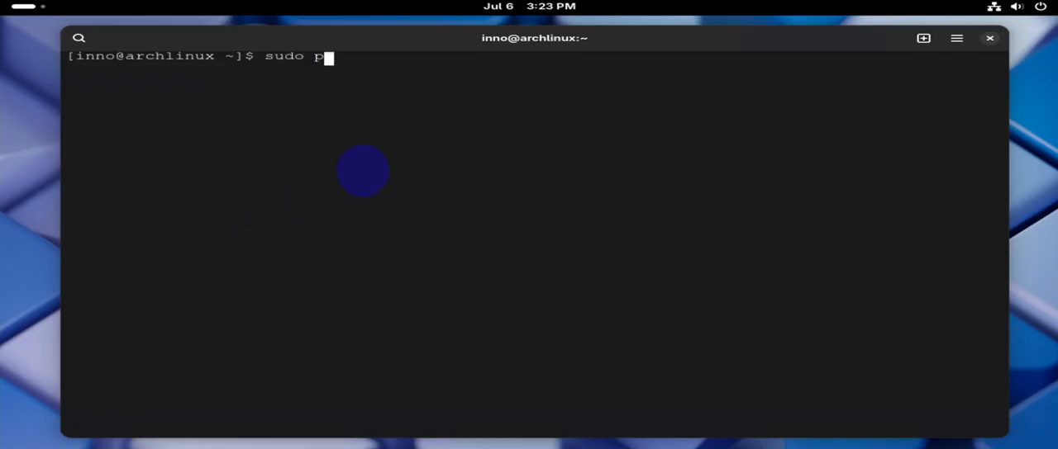
text(acman)
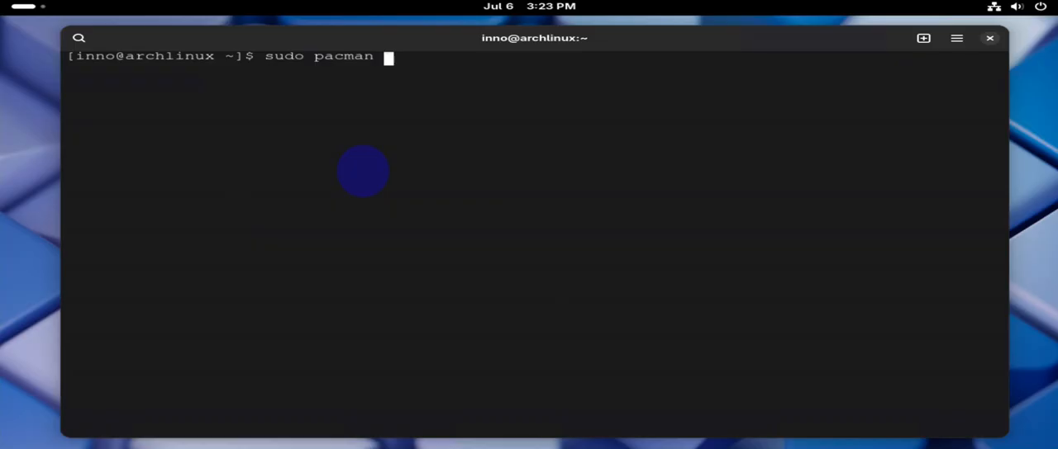
text(-S wi)
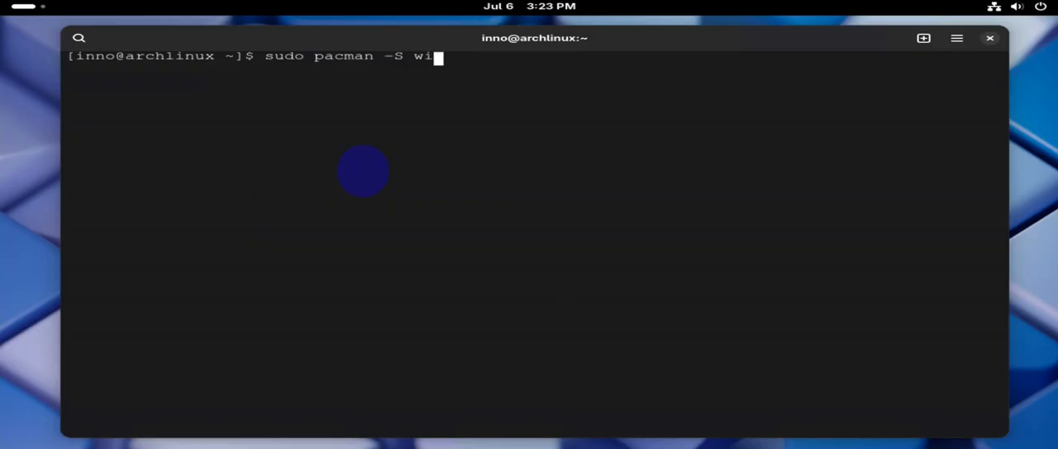
text(reshark)
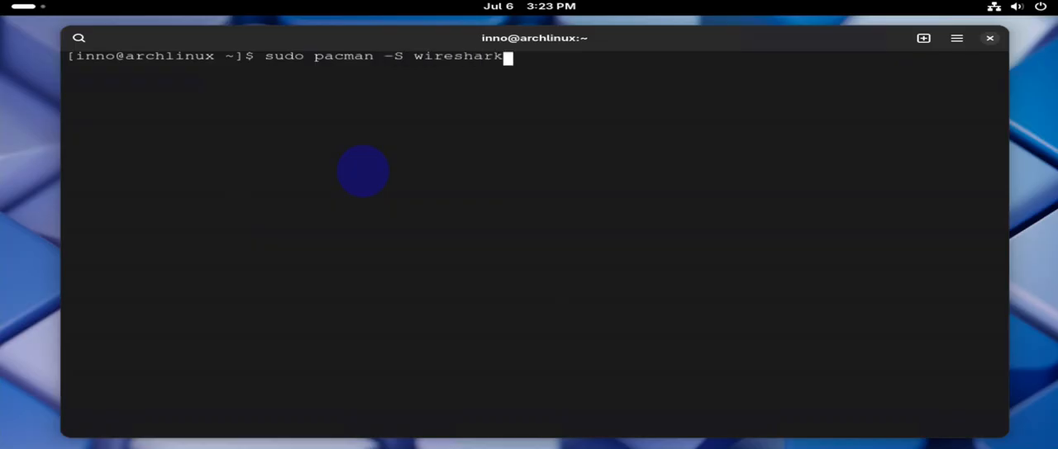
text(-q)
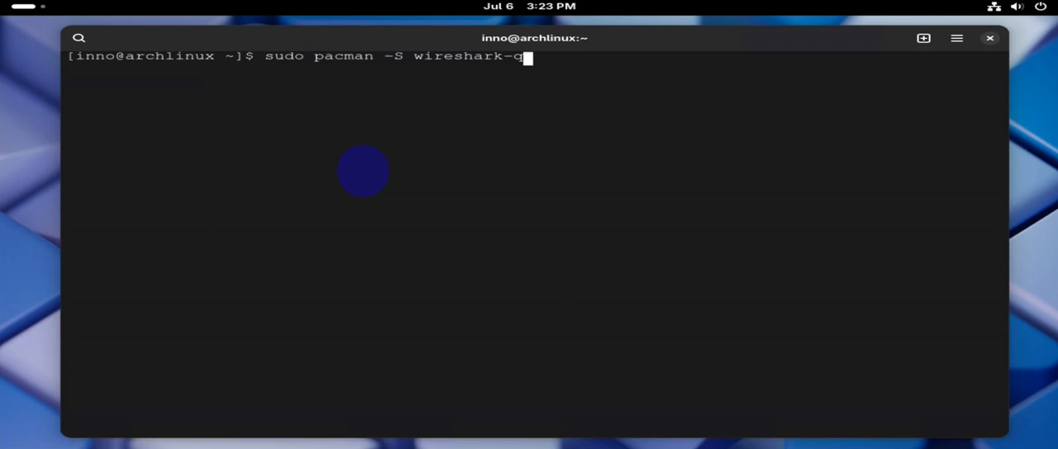
text(t)
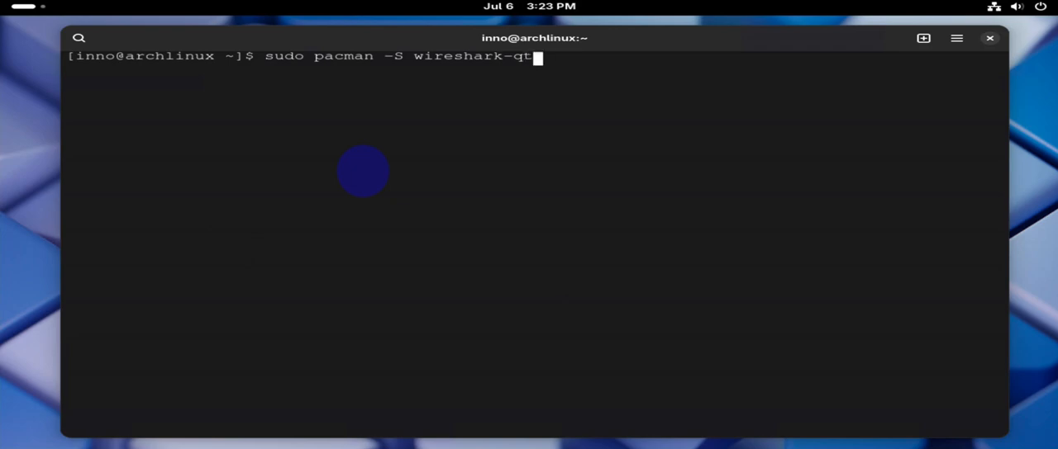
key(Return)
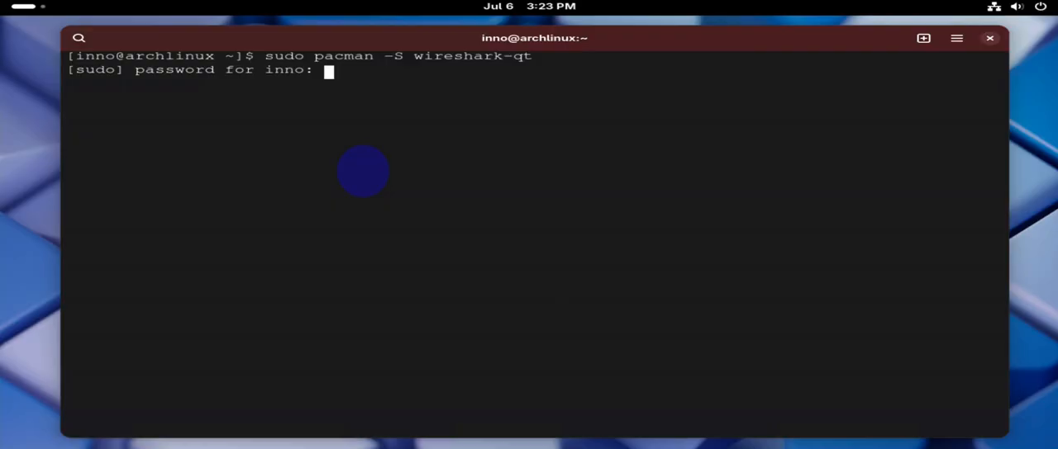
key(Return)
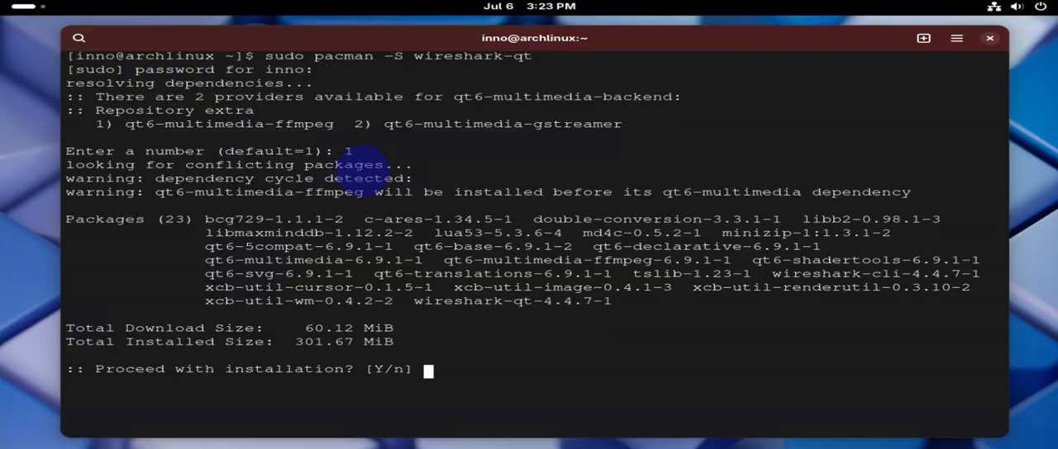
text(y)
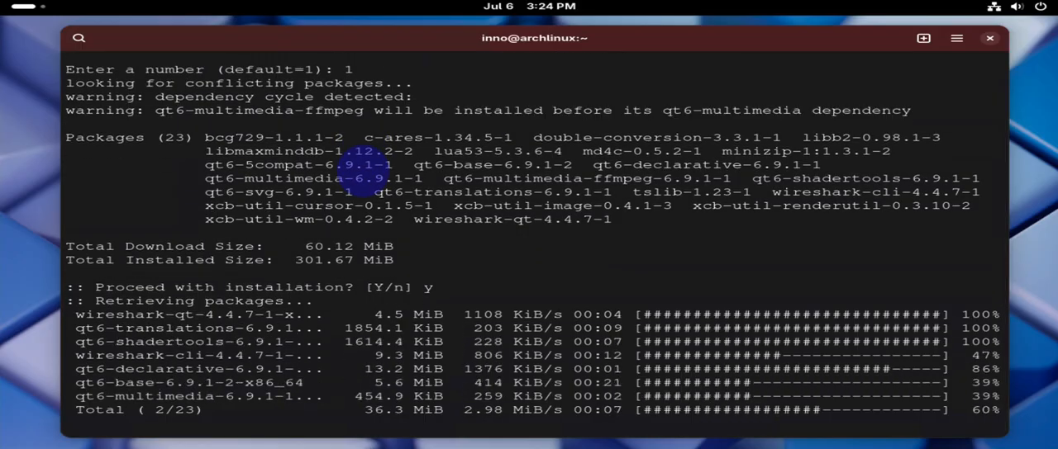
Review the install output and clear the terminal screen
scroll(down, 3)
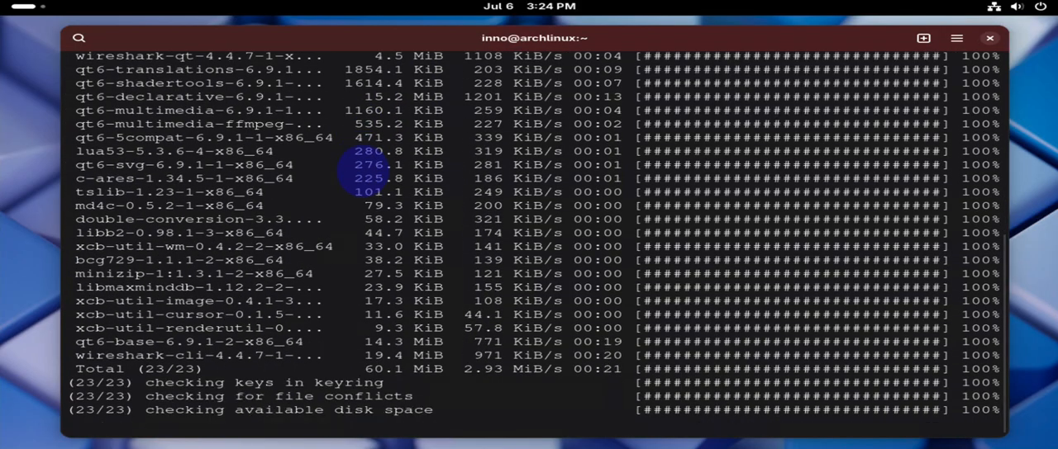
scroll(down, 3)
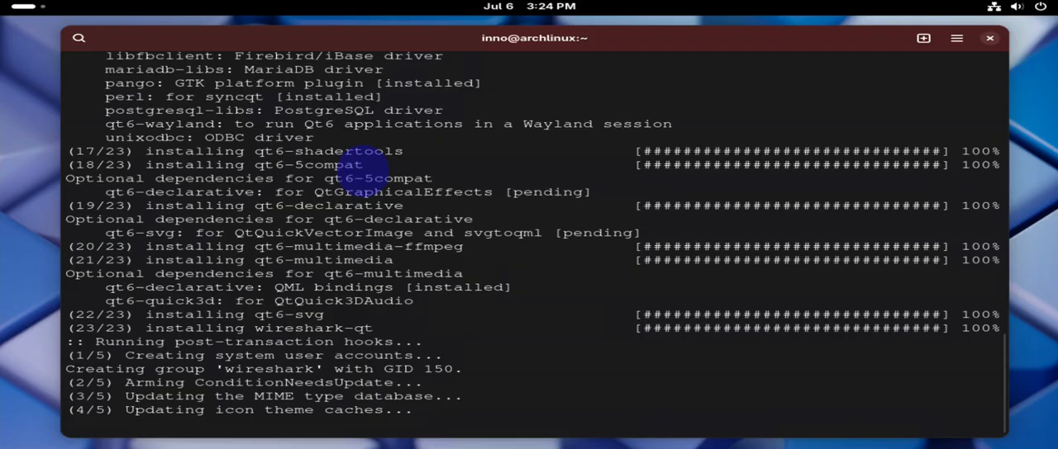
text(clear)
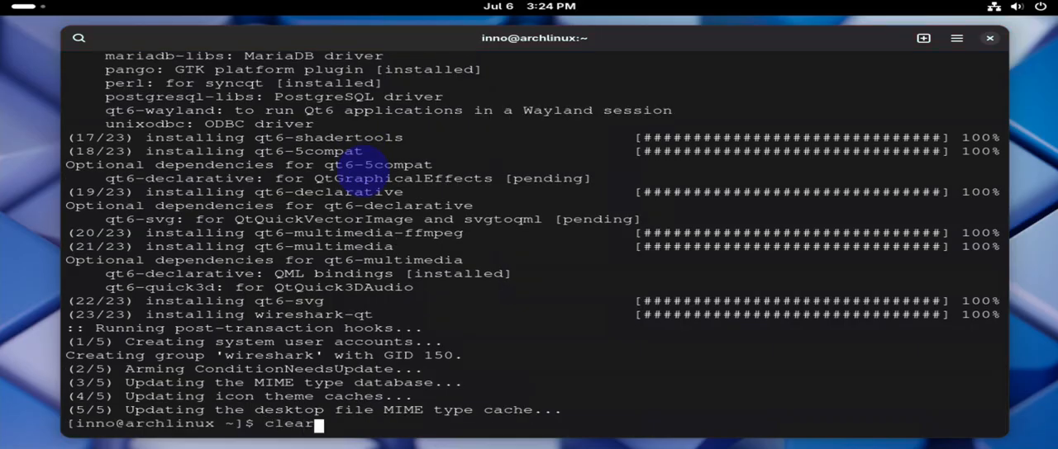
key(Return)
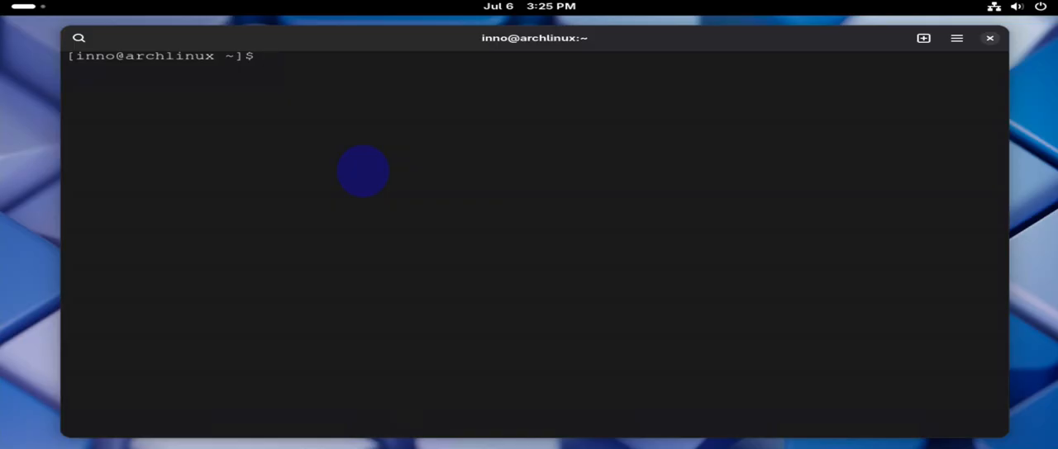
Run wireshark --version to confirm 4.4.7 is installed, then clear the screen
text(wiresh)
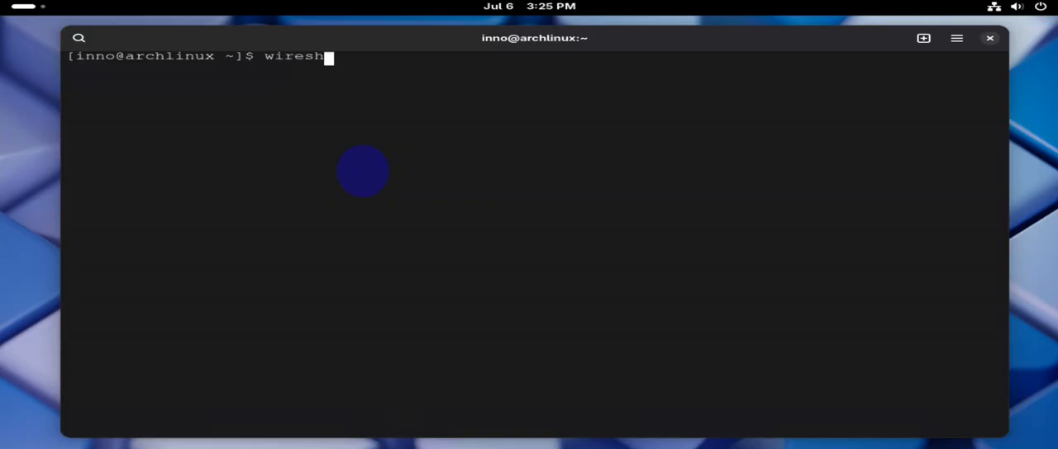
text(ark)
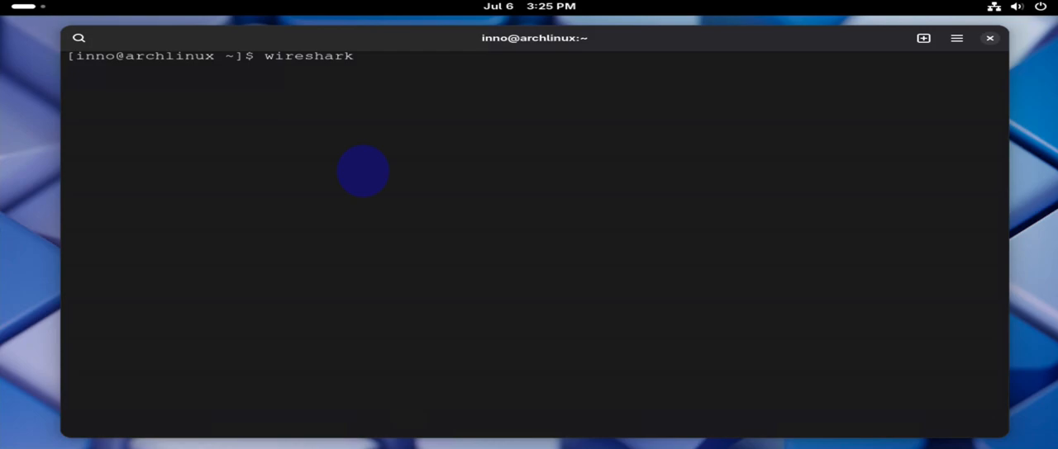
text(--ve)
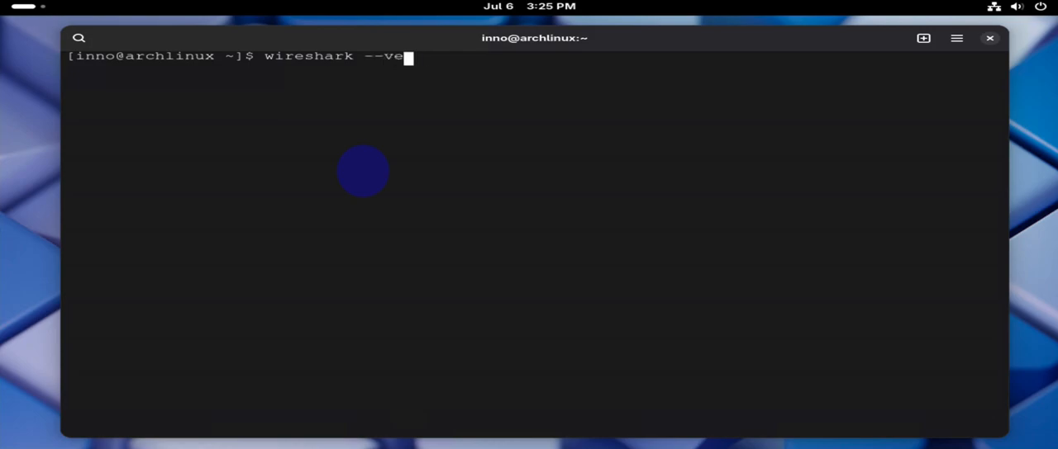
key(Return)
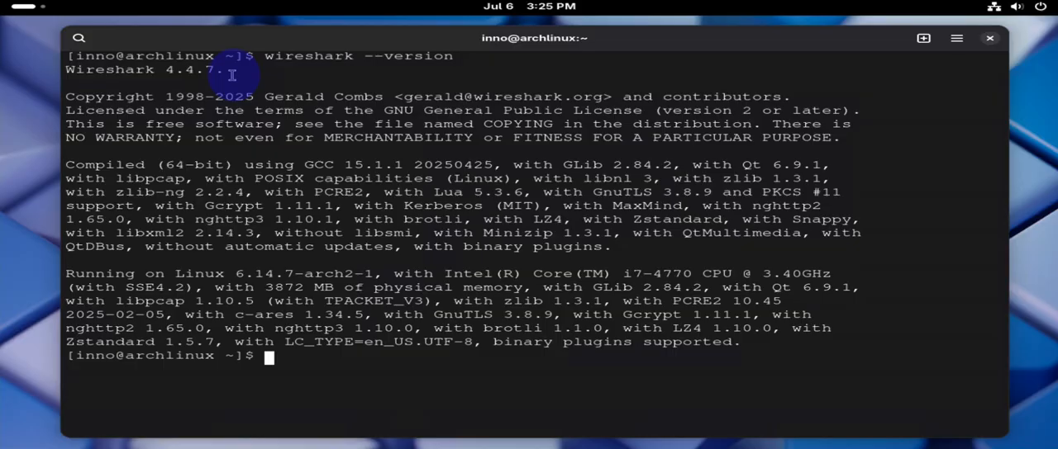
text(clear)
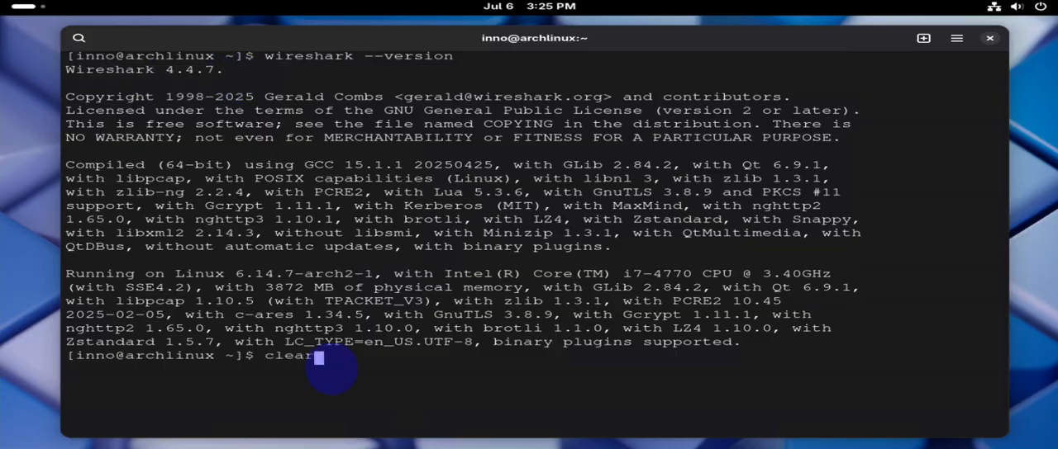
key(Return)
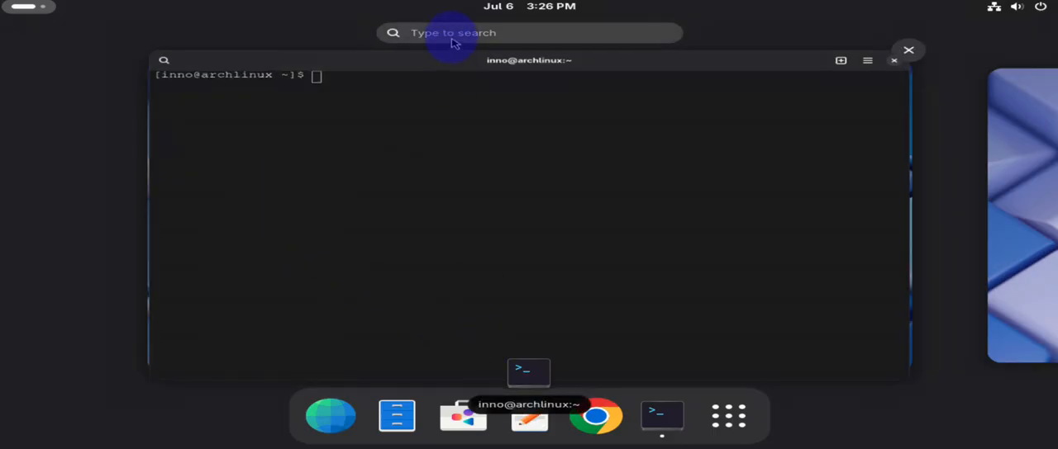
Search 'wire' in the GNOME overview to find the installed Wireshark app
text(wi)
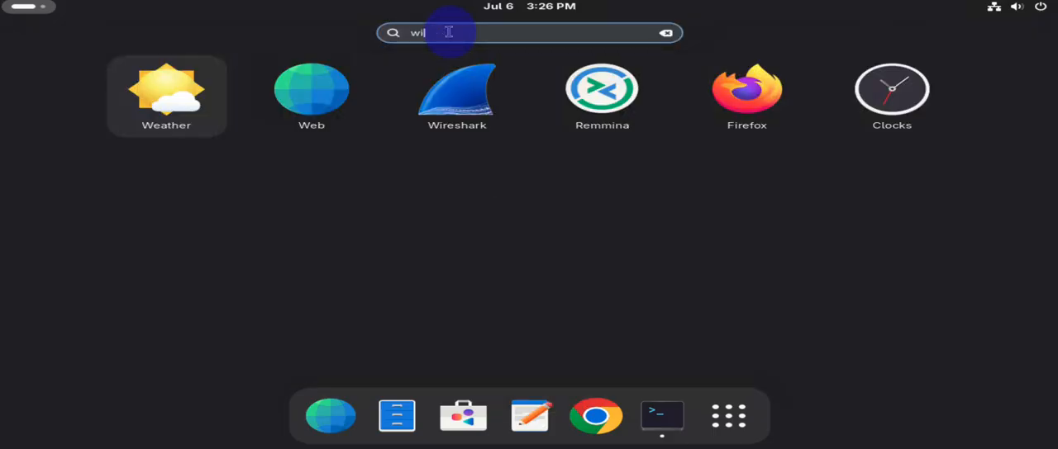
text(re)
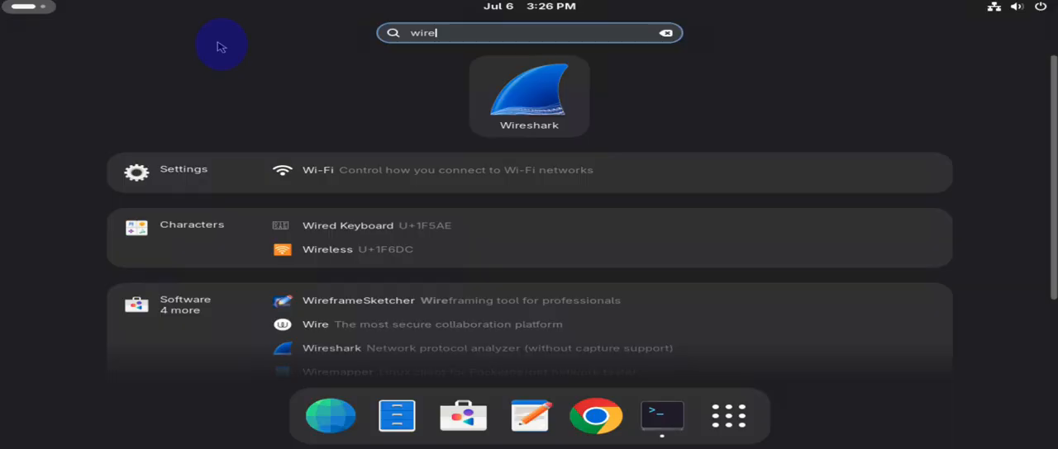
mouse_move(526, 47)
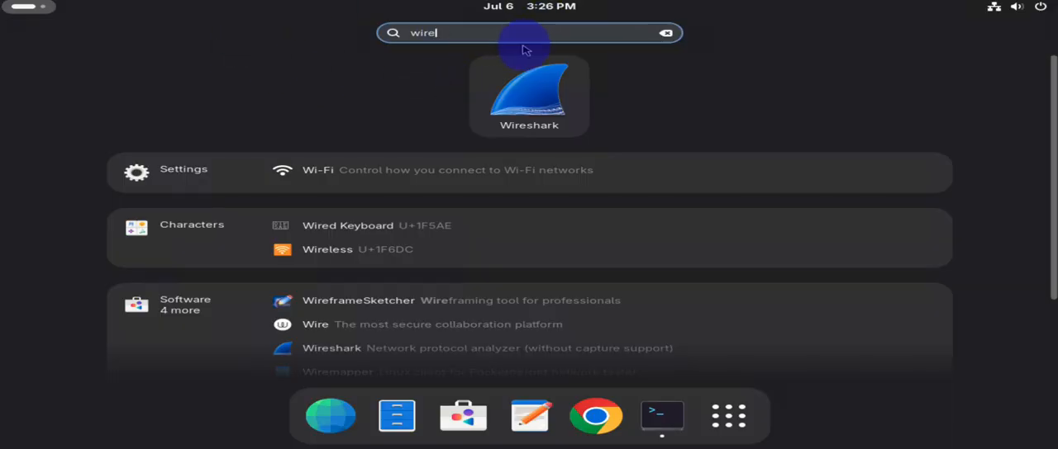
mouse_move(529, 99)
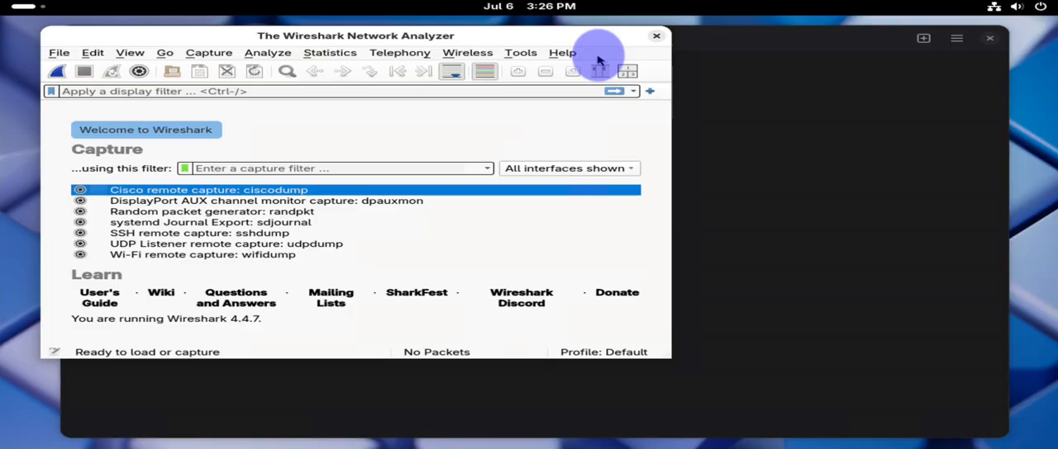
mouse_move(681, 46)
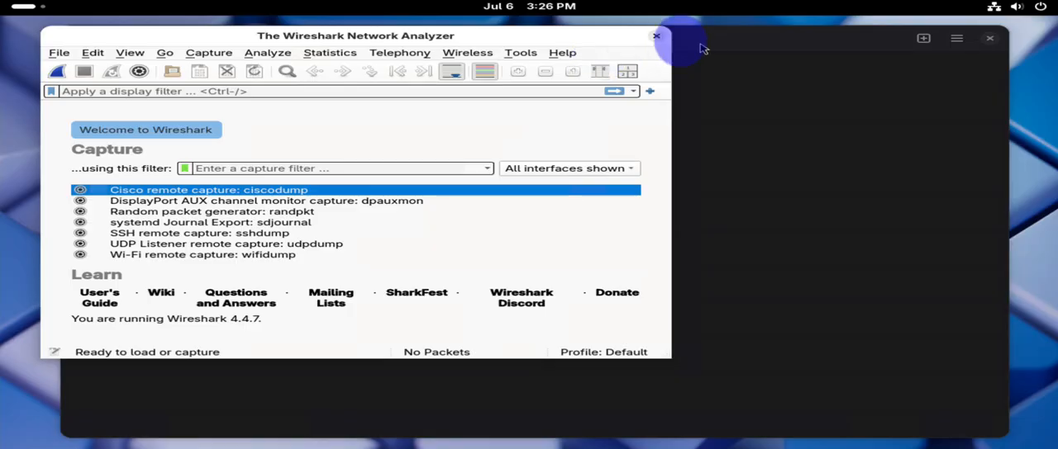
mouse_move(657, 85)
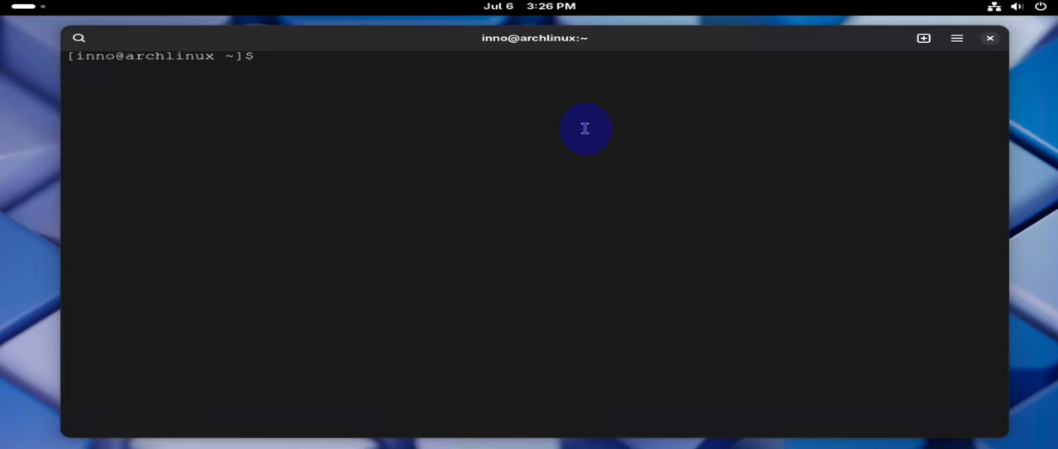
Run sudo wireshark to start Wireshark with root privileges
text(sudo)
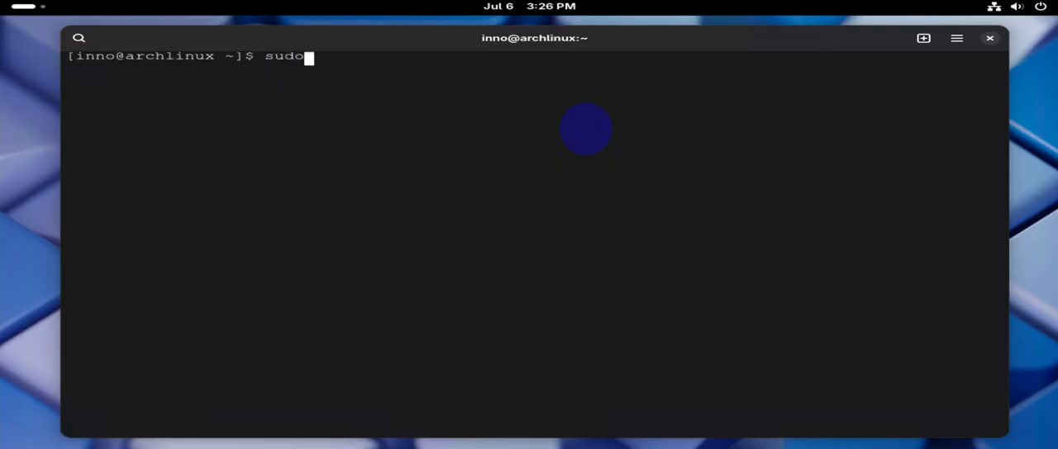
text(wiresha)
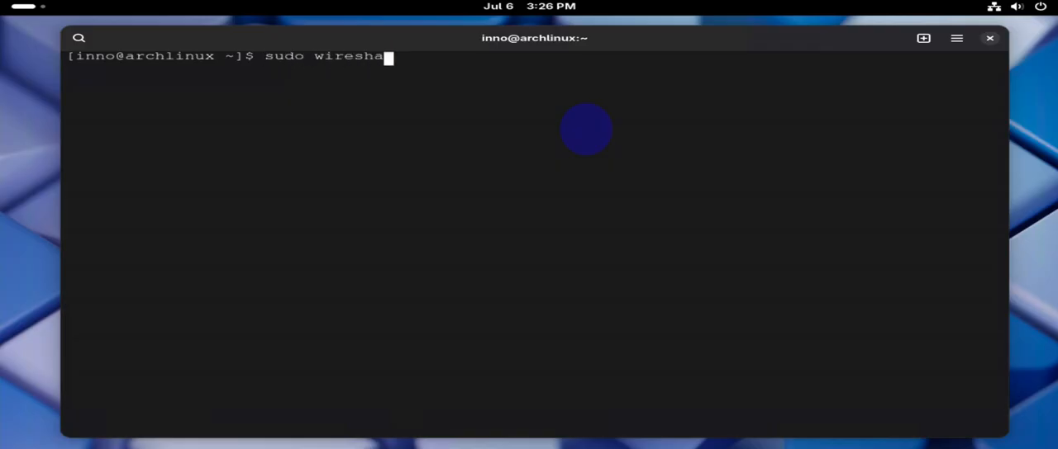
key(Return)
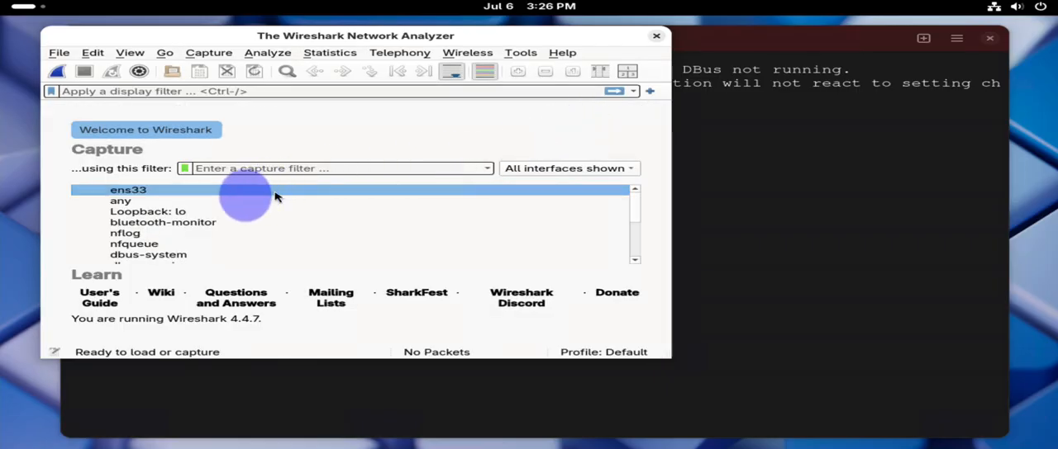
mouse_move(163, 196)
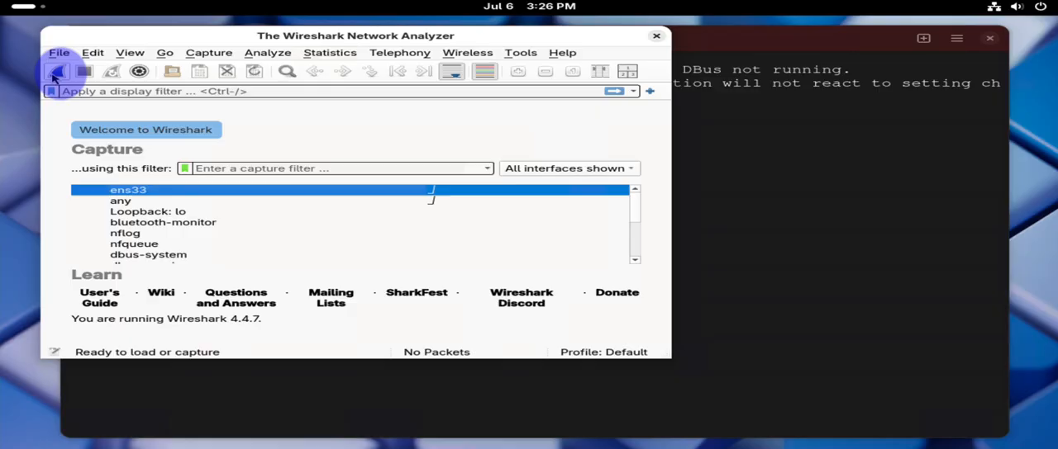
mouse_move(430, 198)
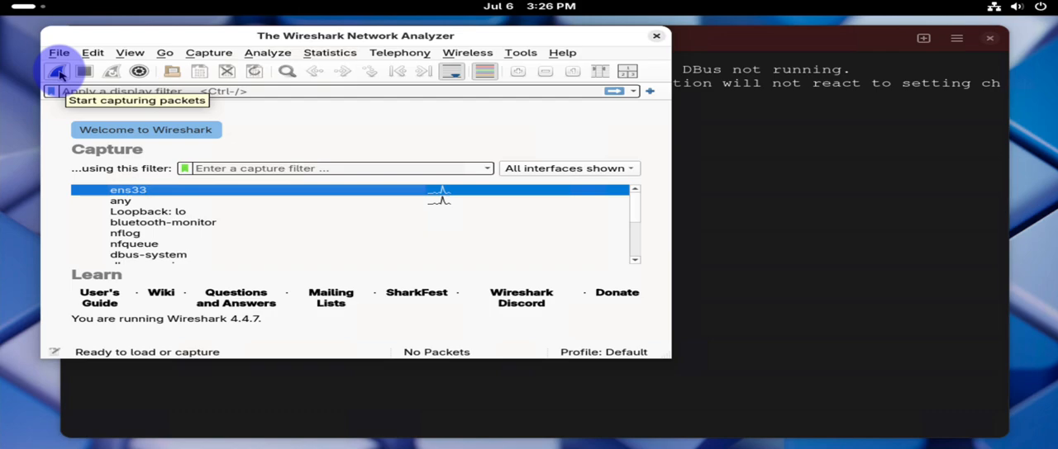
Start a live packet capture on the ens33 interface
click(59, 71)
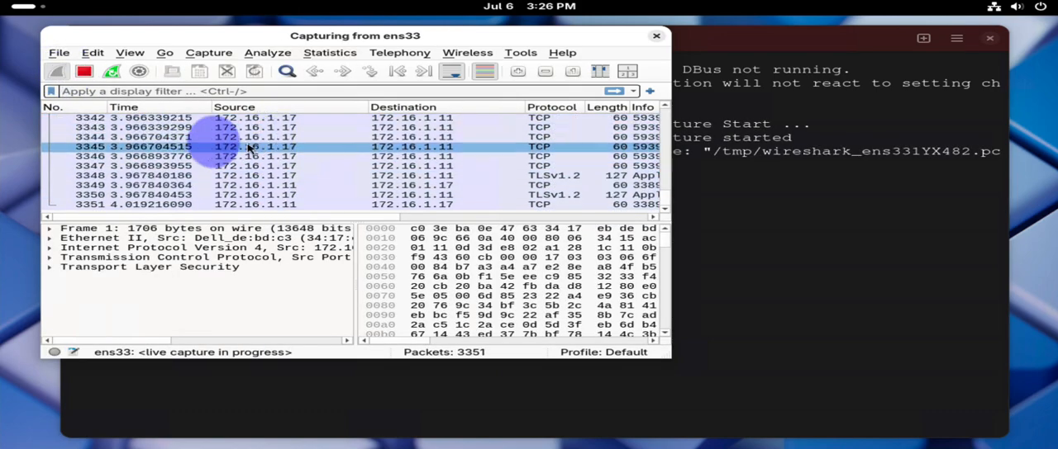
Prepare a 'Not Selected' display filter excluding packets from 172.16.1.11 via a packet's context menu
right_click(248, 147)
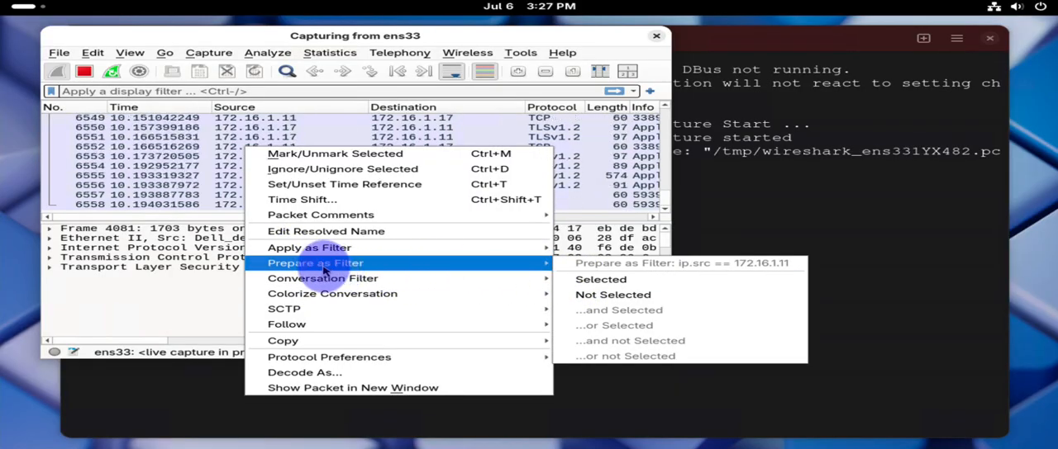
mouse_move(613, 295)
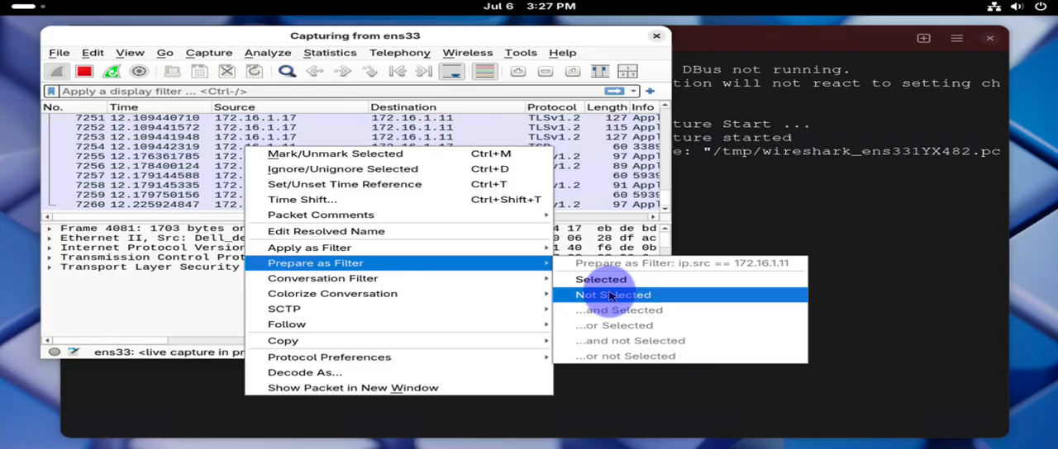
click(611, 294)
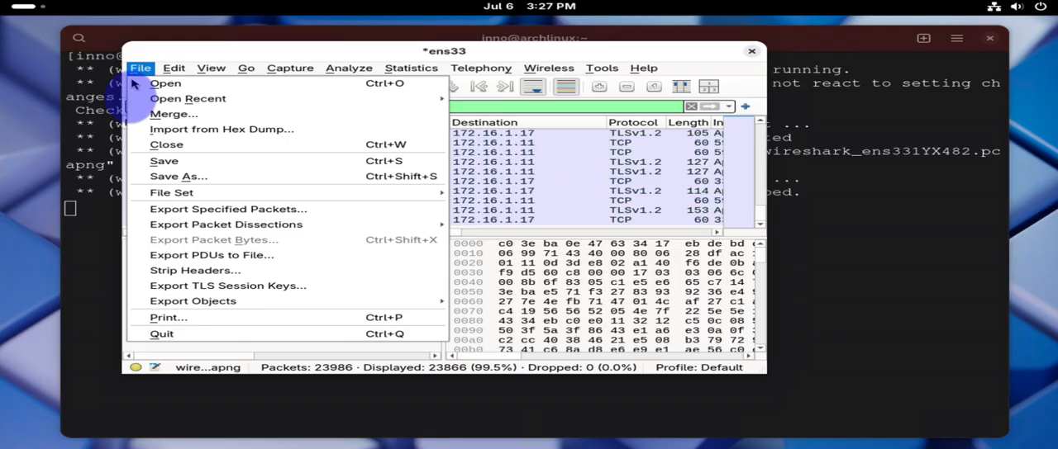
mouse_move(178, 176)
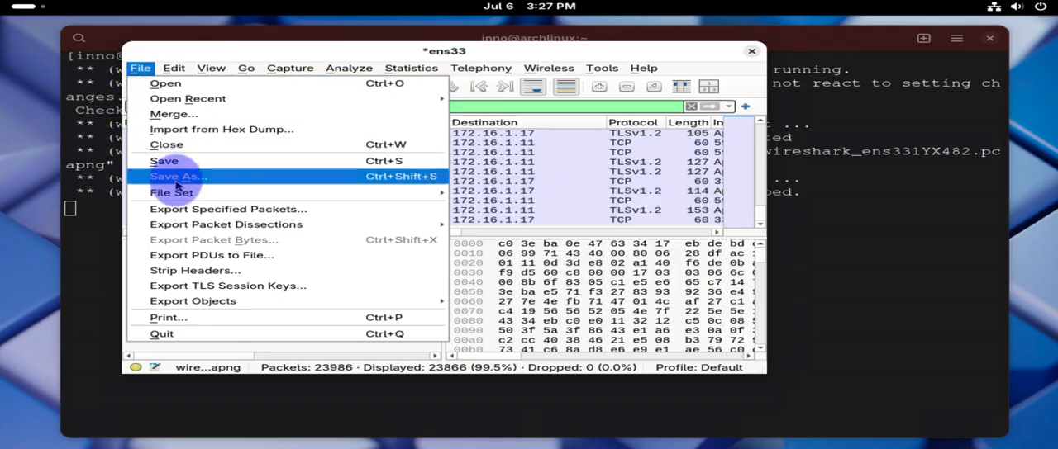
Close Wireshark and choose Quit without Saving to discard the captured packets
click(349, 68)
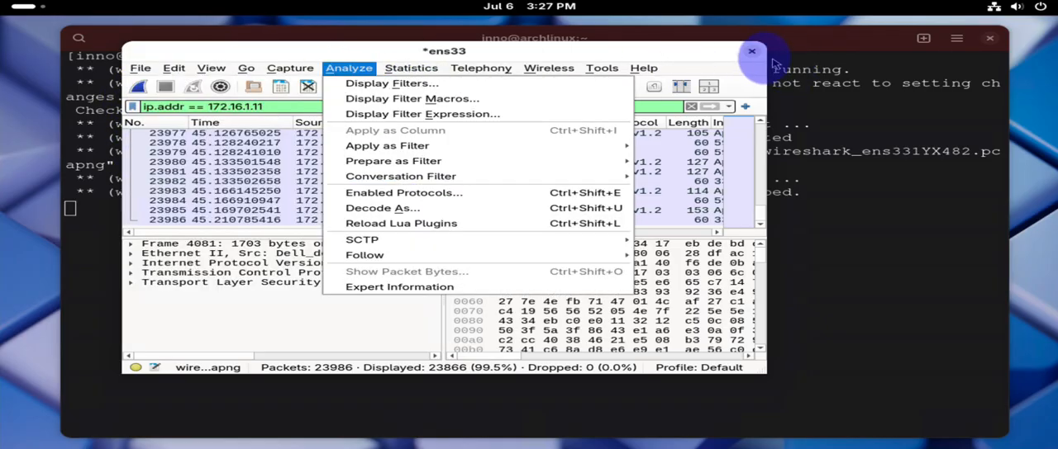
click(750, 51)
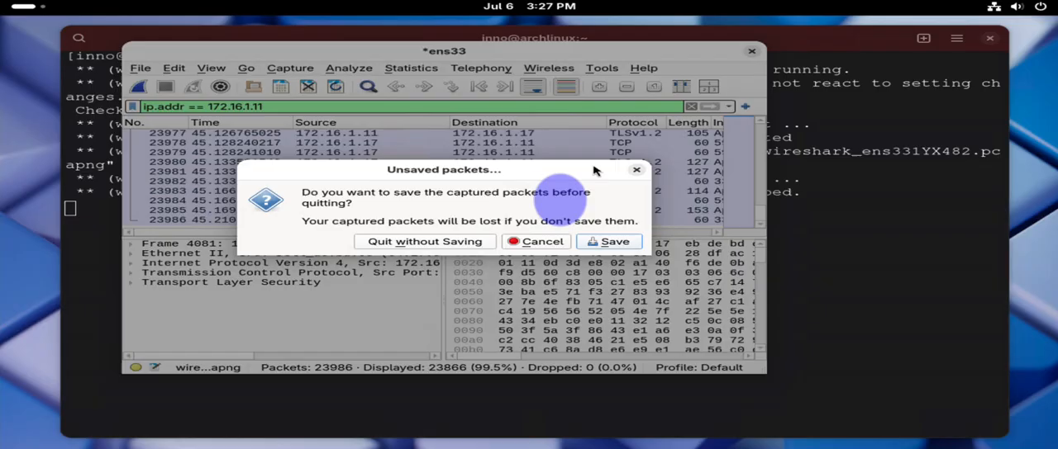
click(423, 241)
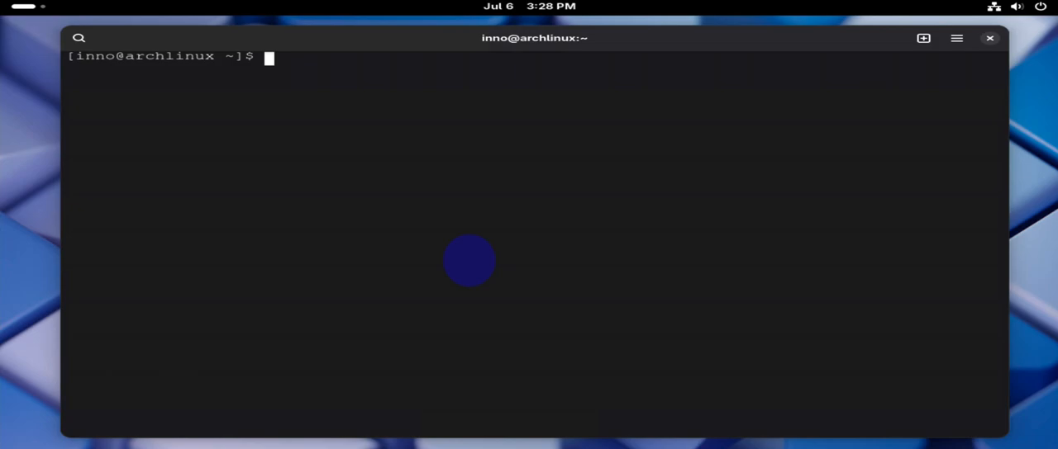
Run sudo usermod -aG wireshark to add user inno to the wireshark group
text(s)
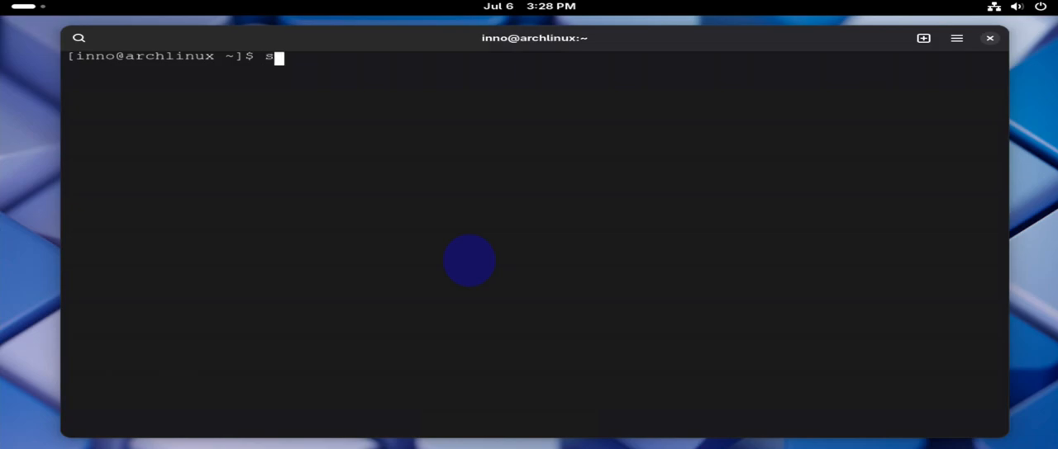
text(udo)
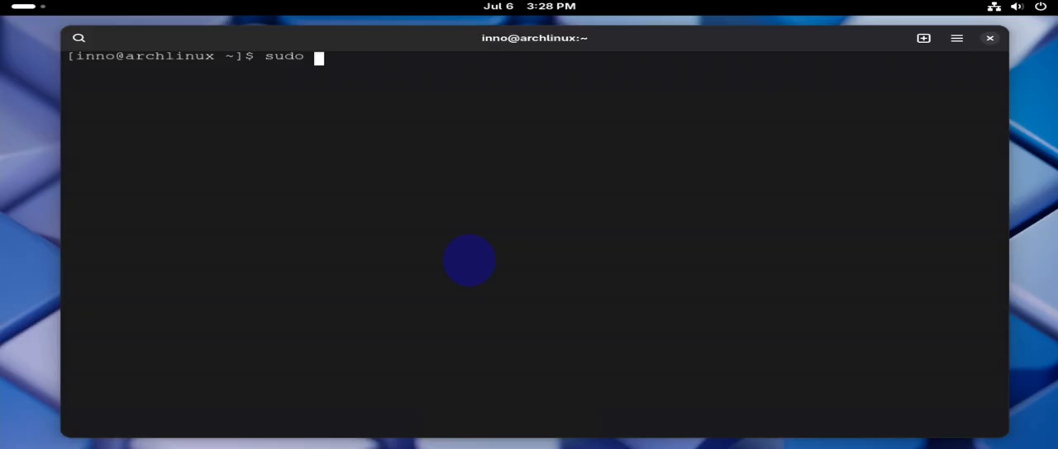
text(usermod)
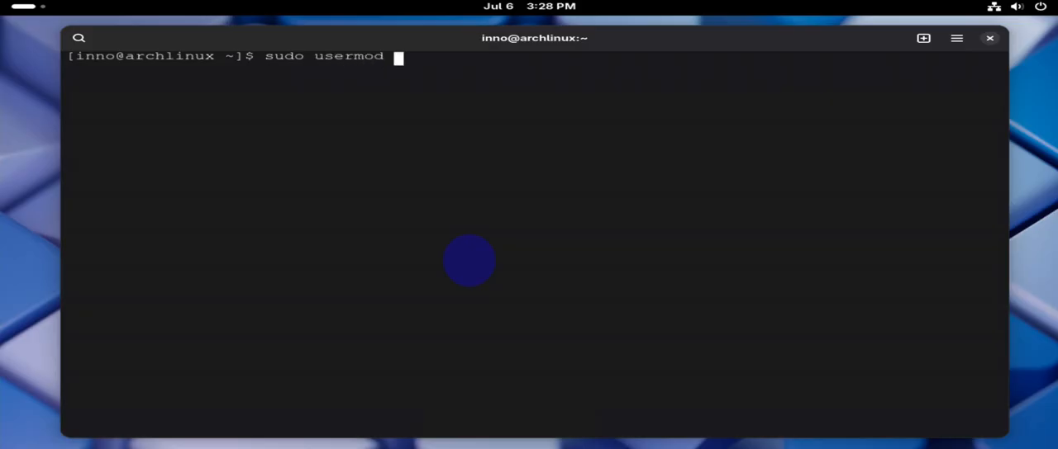
text(-aG)
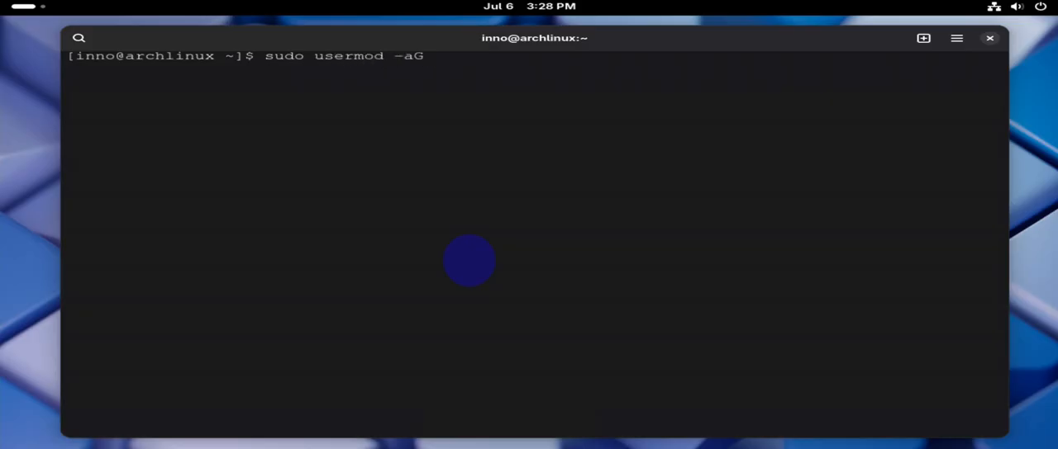
text(wireshark)
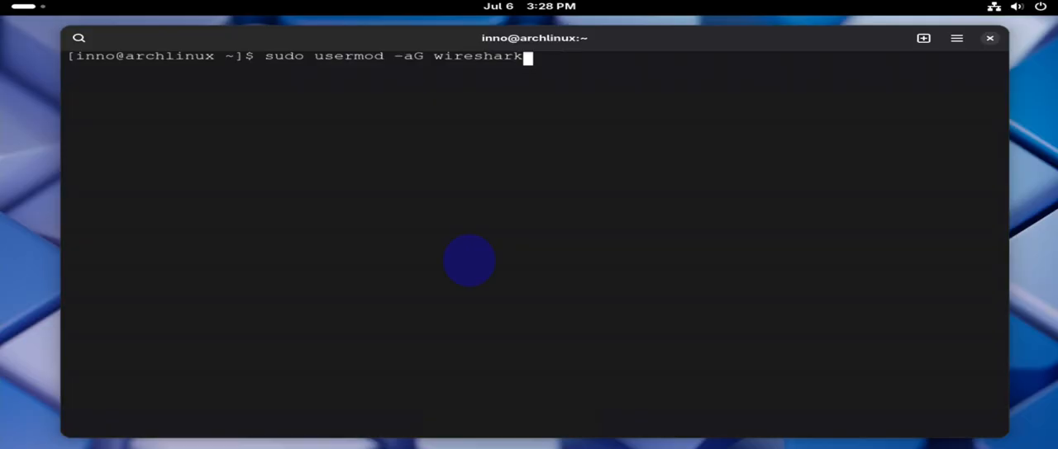
key(Return)
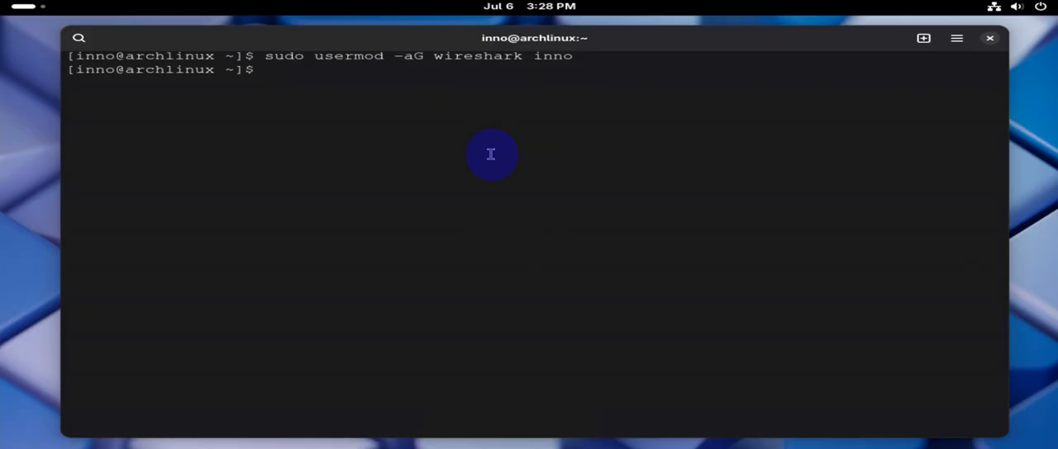
mouse_move(1006, 249)
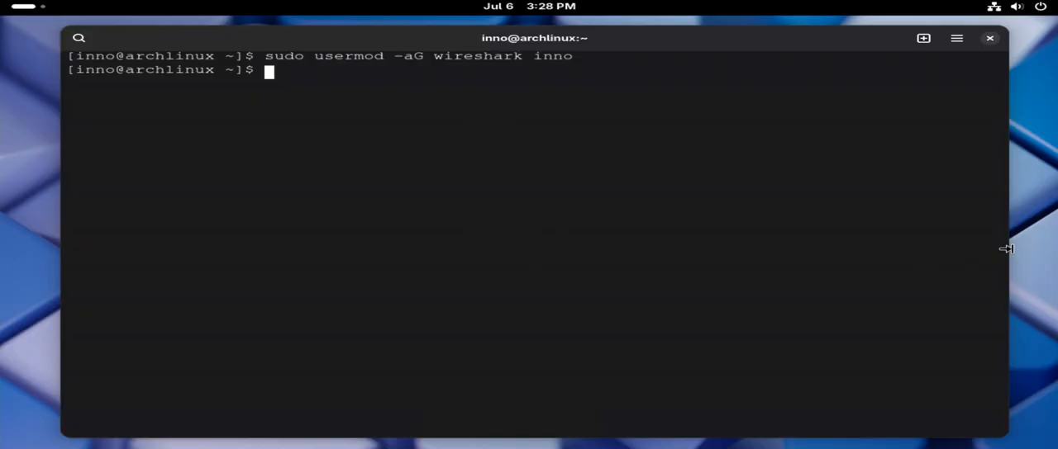
text(clear)
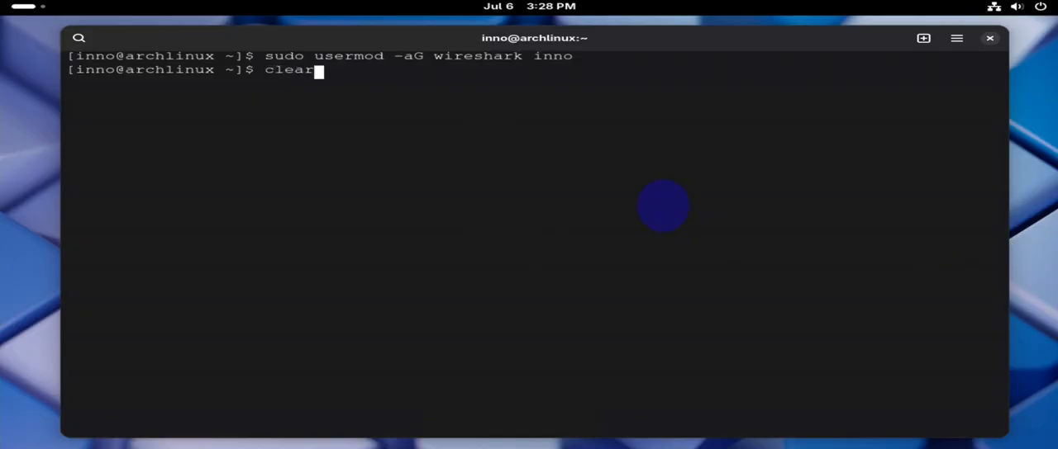
Run sudo chown root:wireshark /usr/bin/dumpcap to change dumpcap's ownership
key(Return)
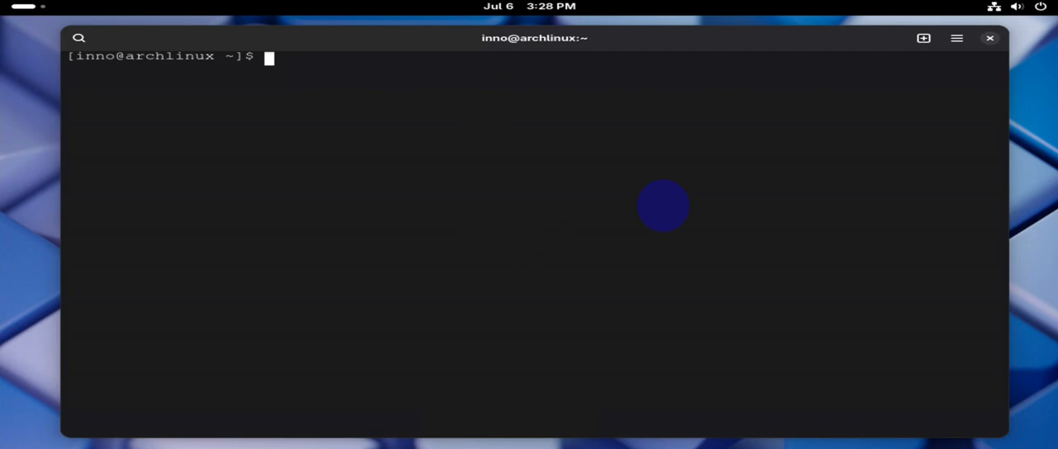
text(sudo ch)
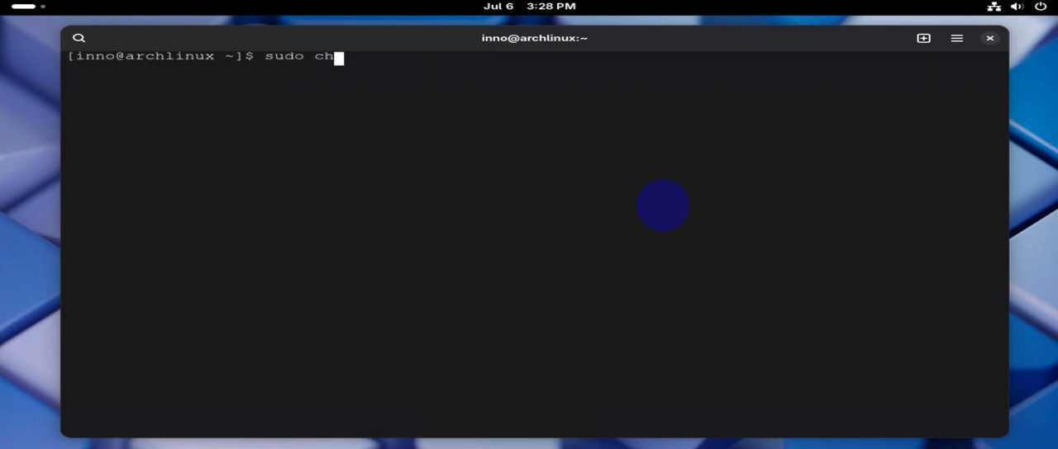
text(own)
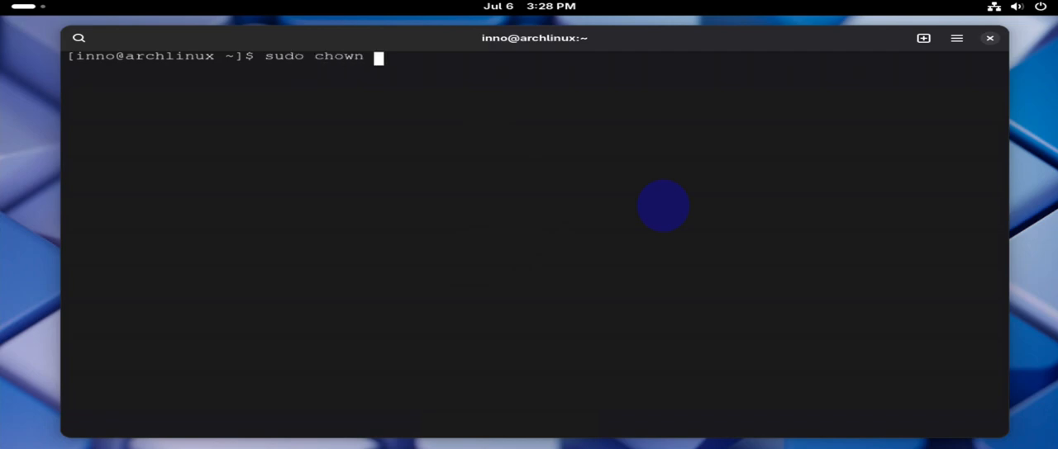
text(root:)
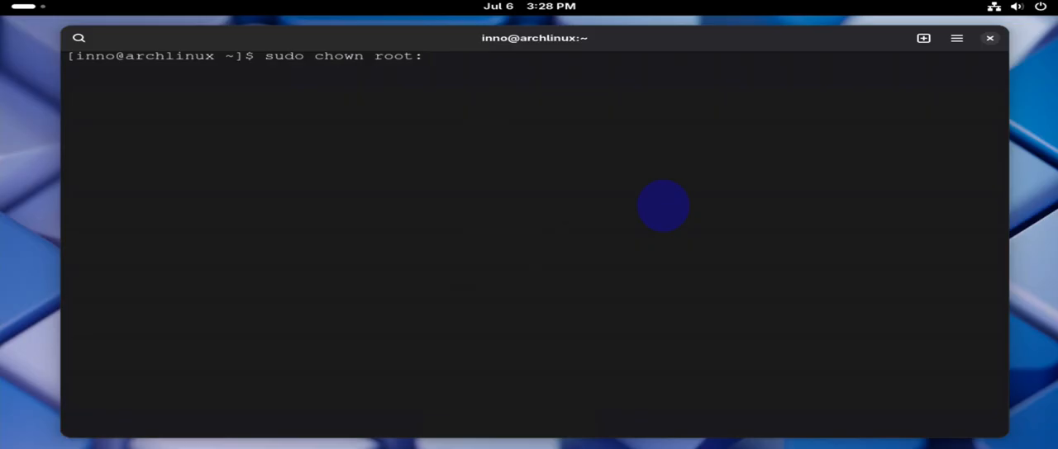
text(wireshark /user)
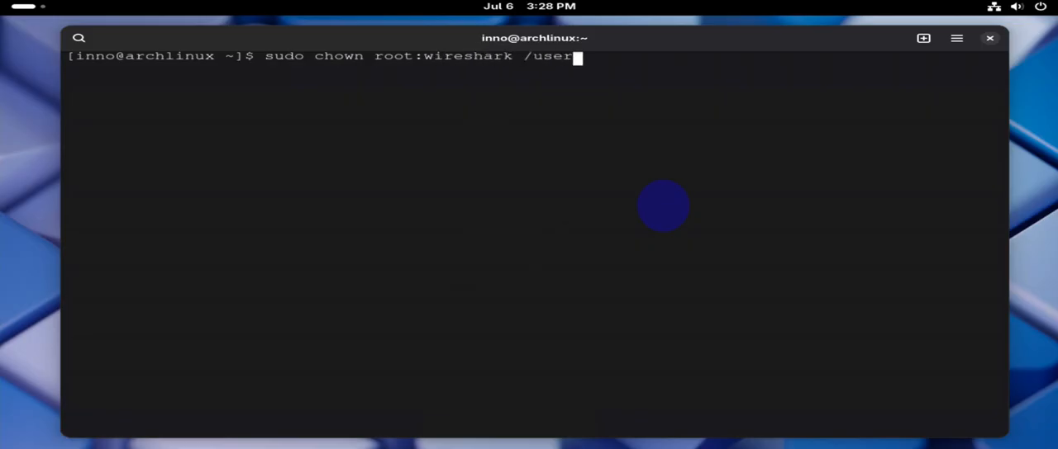
key(BackSpace)
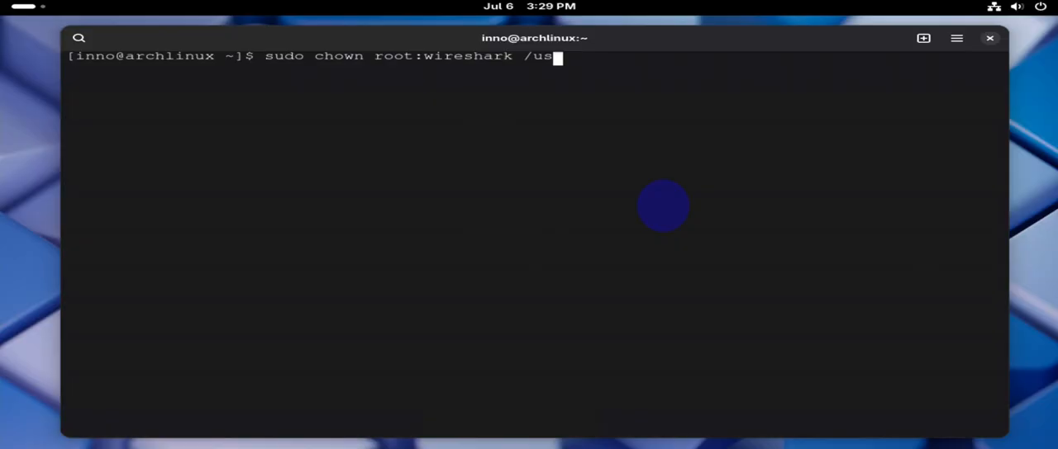
text(r/bin/)
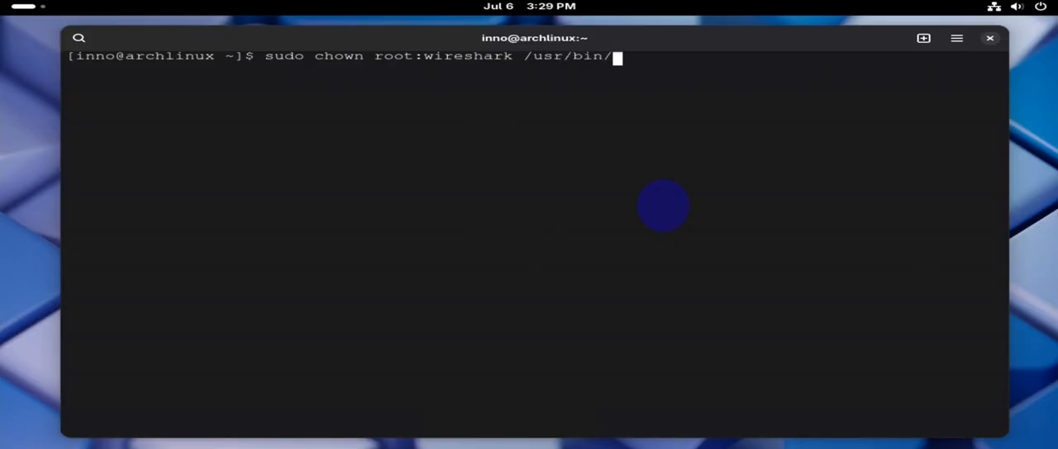
text(dumpc)
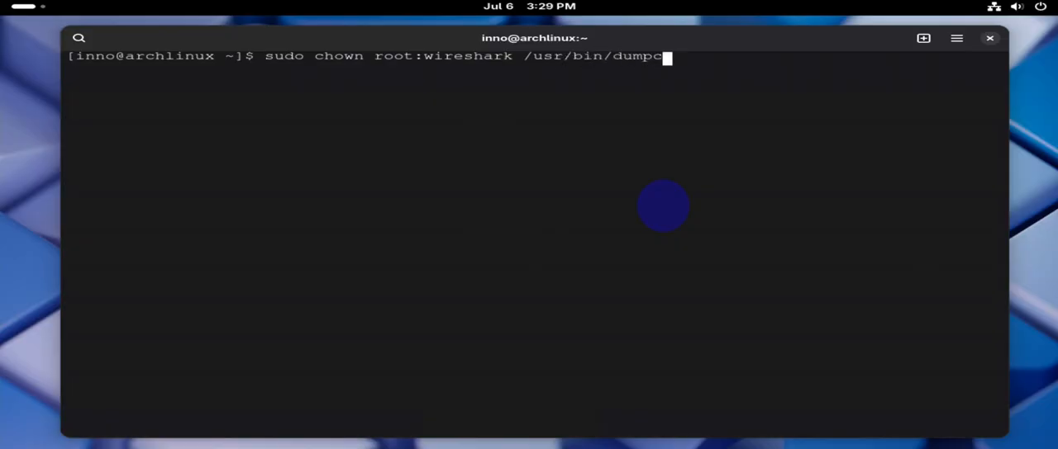
key(Return)
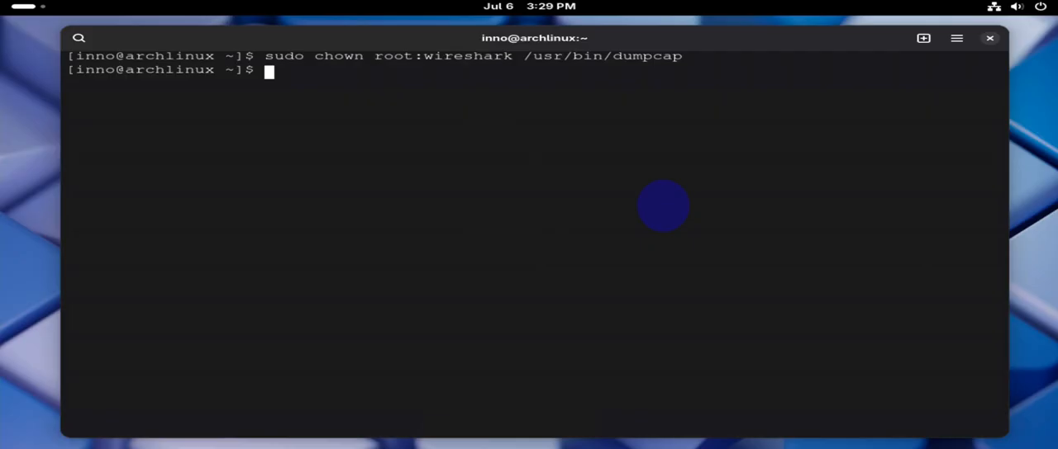
Run 'sudo chmod 4750 /usr/bin/dumpcap' to grant setuid capture rights to the wireshark group
text(sud)
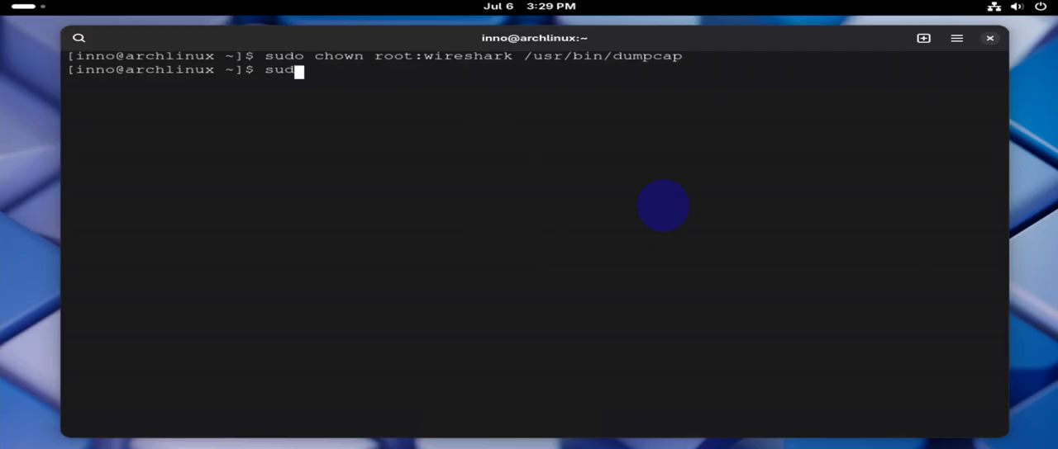
text(ch)
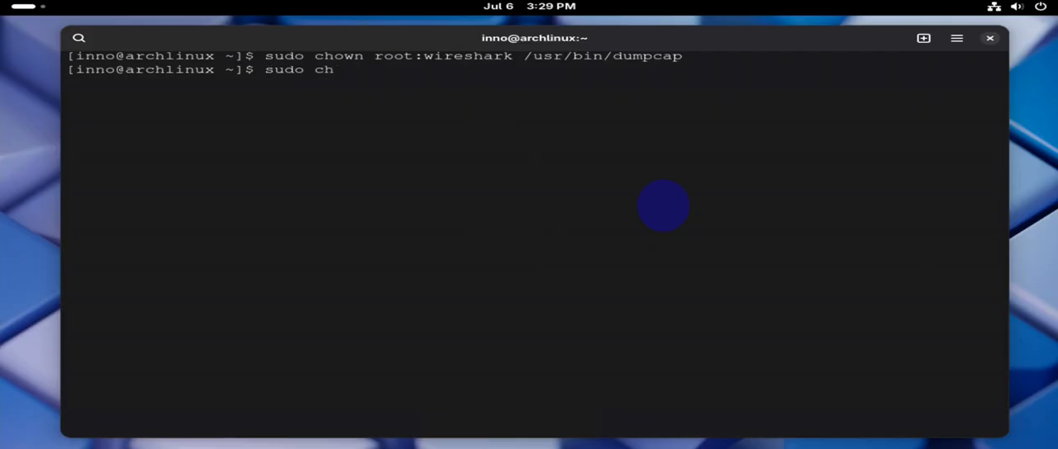
text(mod)
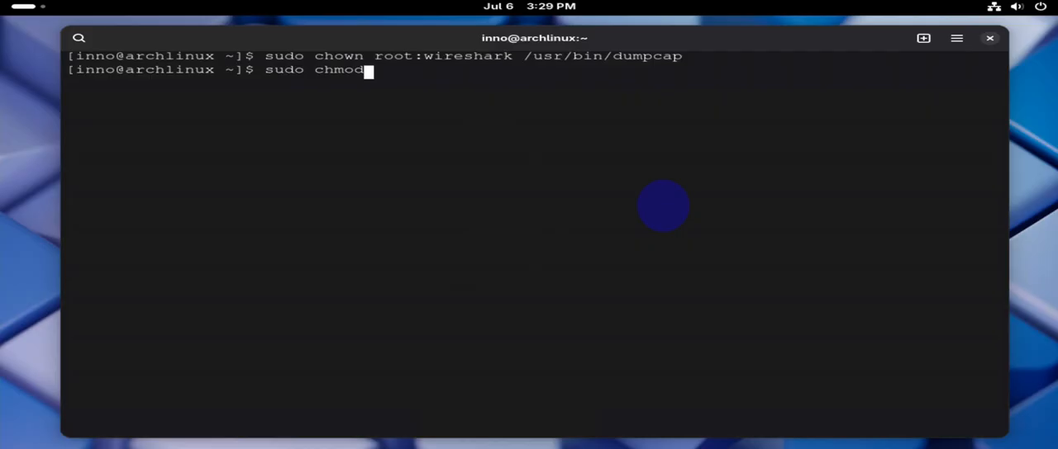
text(4)
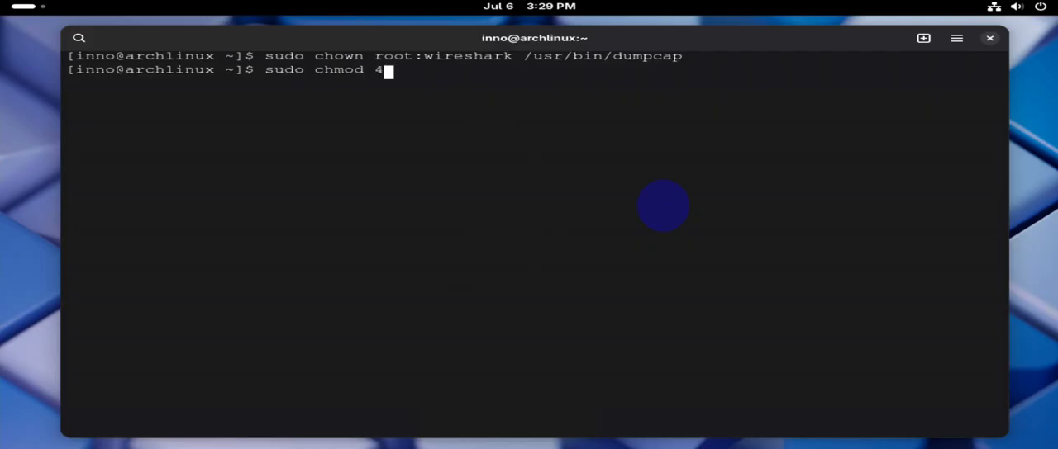
text(75)
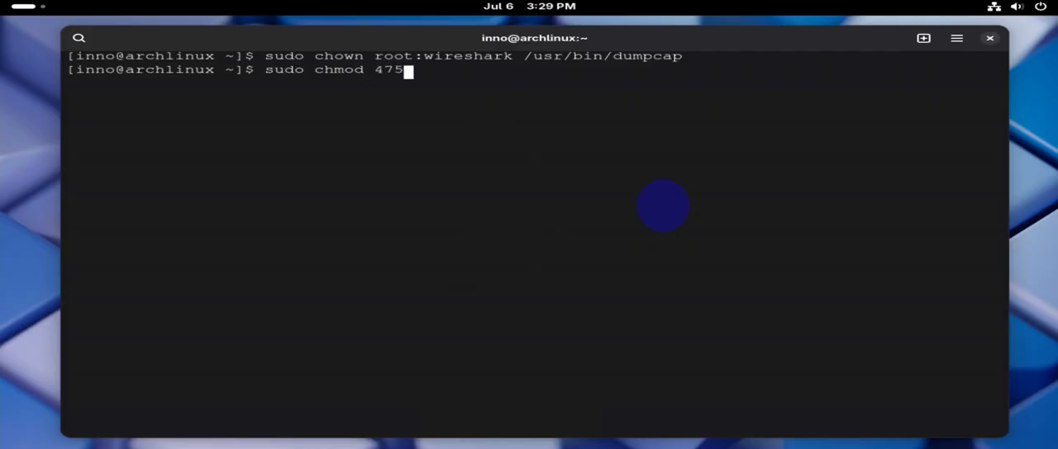
text(0 /usr)
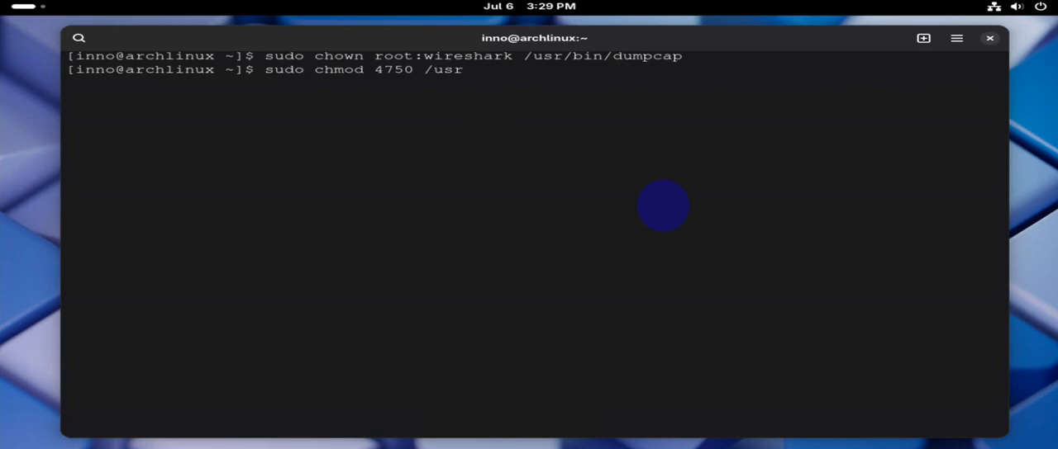
text(/bin/)
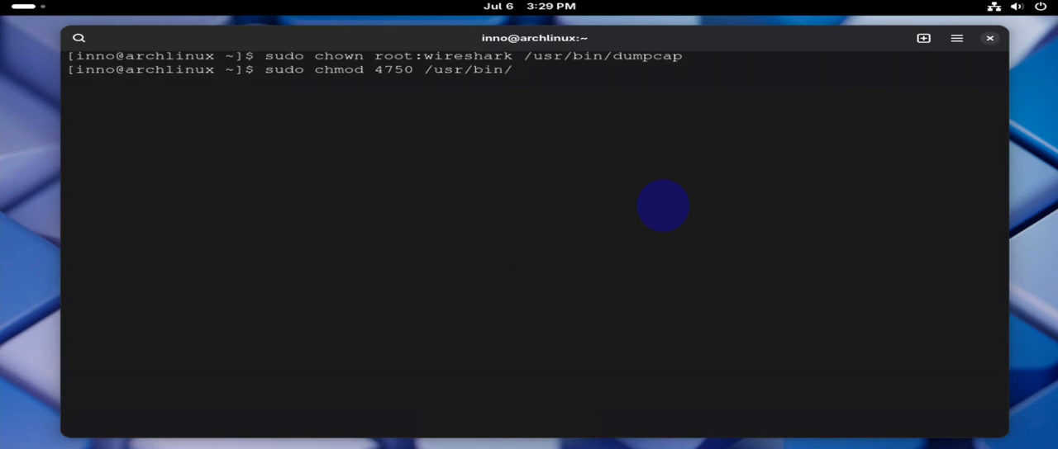
text(dum)
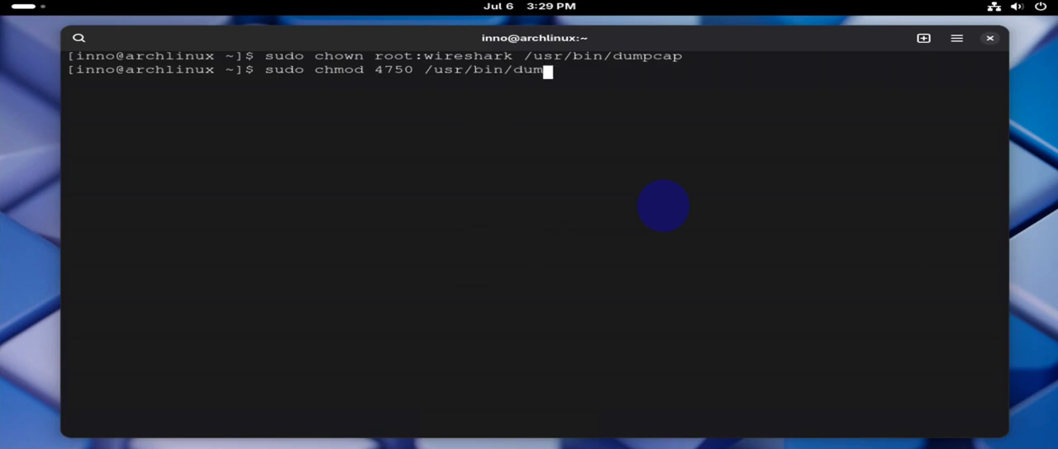
text(cap)
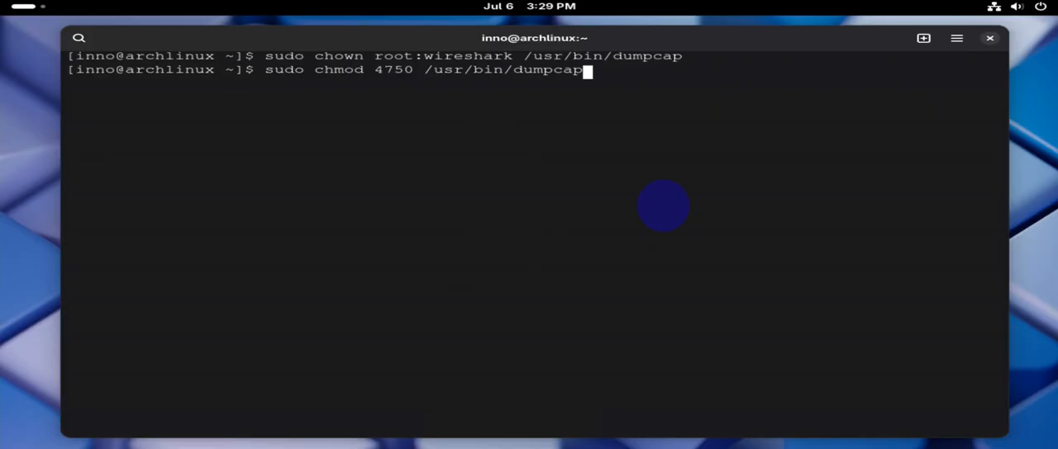
text(c)
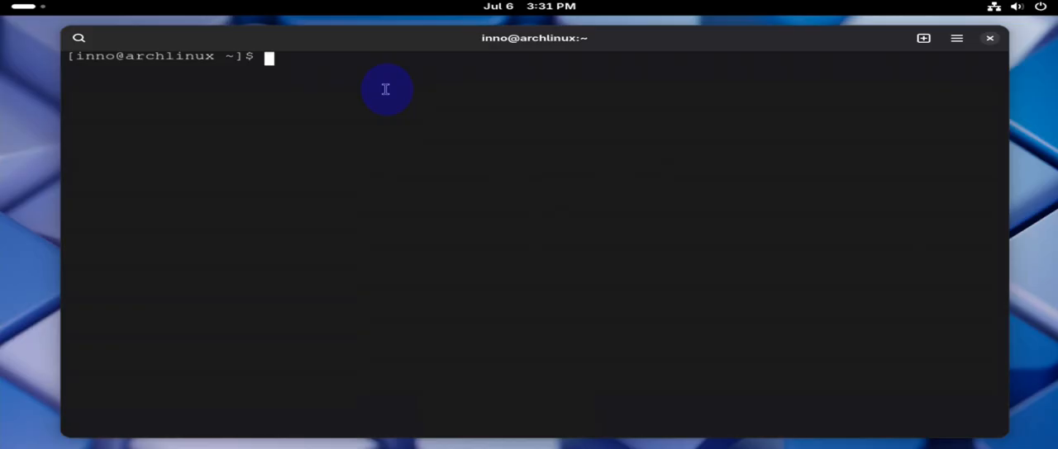
Run 'sudo pacman -R wireshark-qt' and answer 'y' to confirm the 9.55 MiB removal
text(sudo pac)
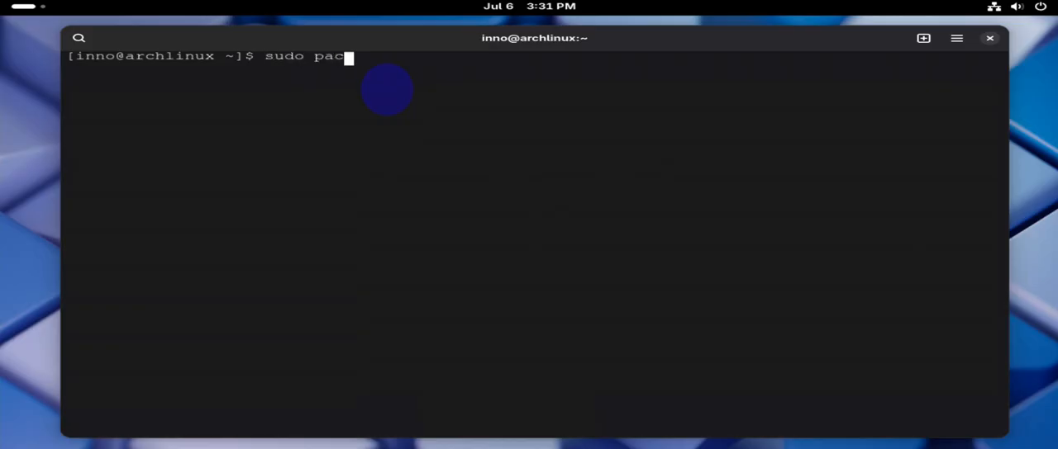
text(man -R)
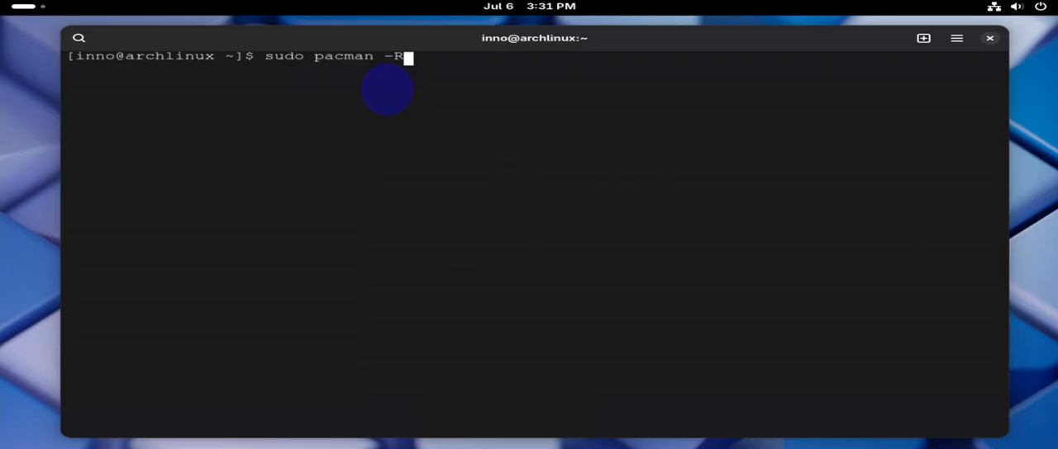
text(w)
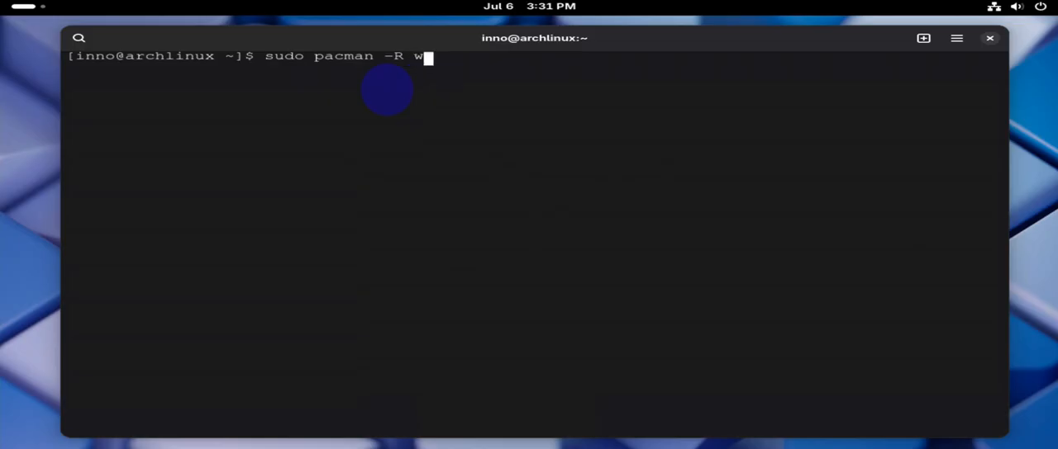
text(ireshark)
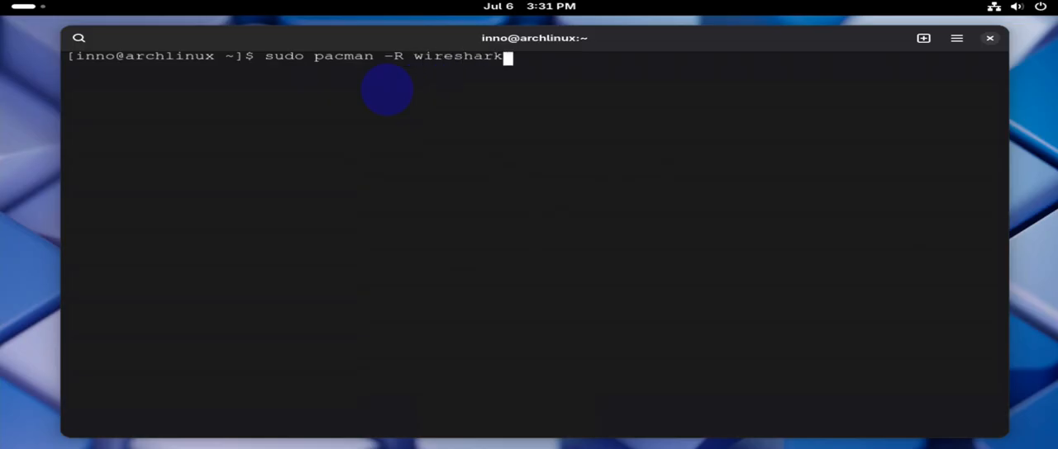
text(-)
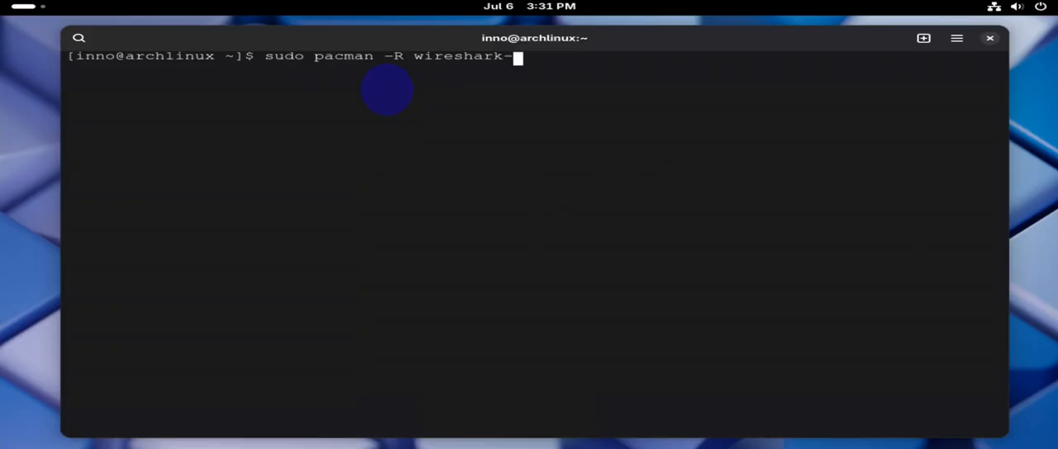
text(qt)
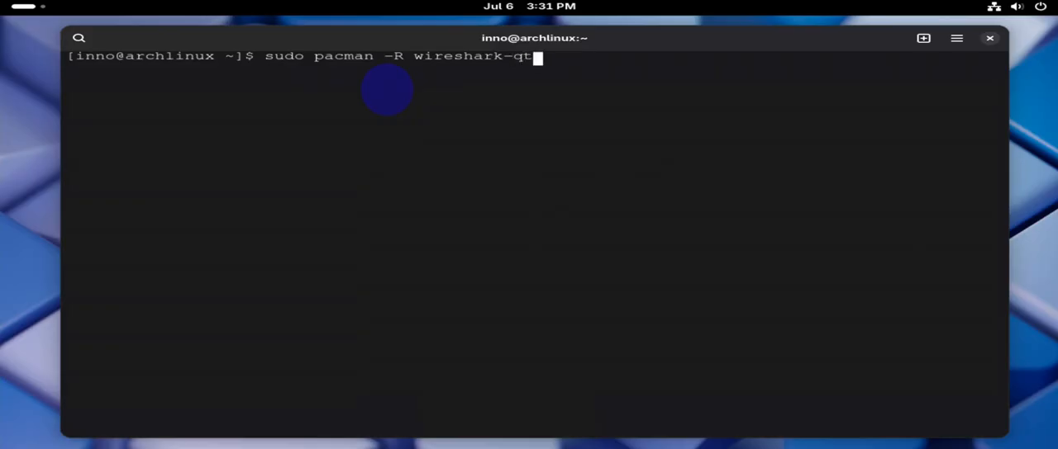
key(Return)
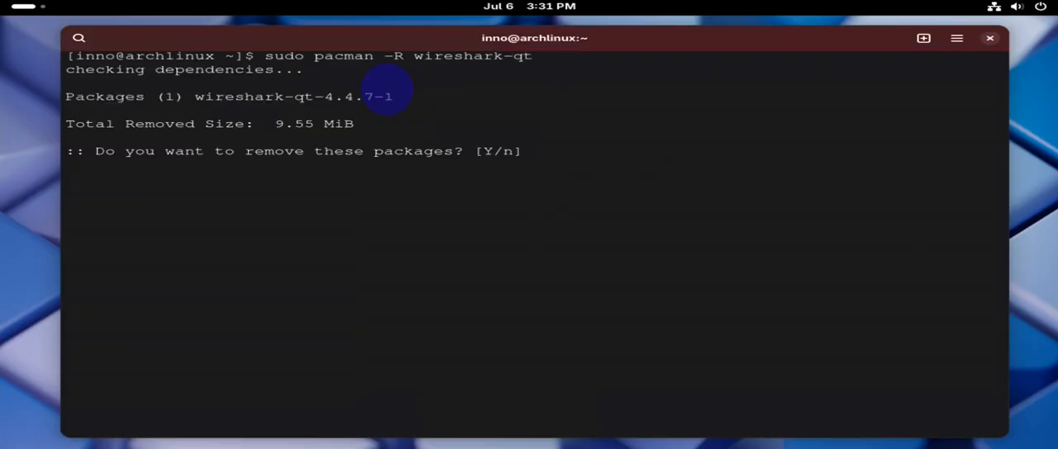
text(y)
text(wi)
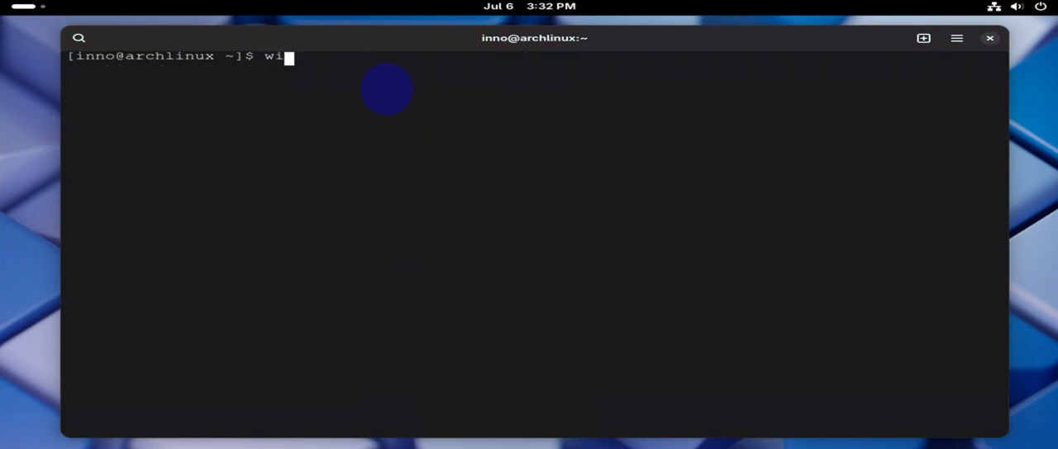
text(reshark)
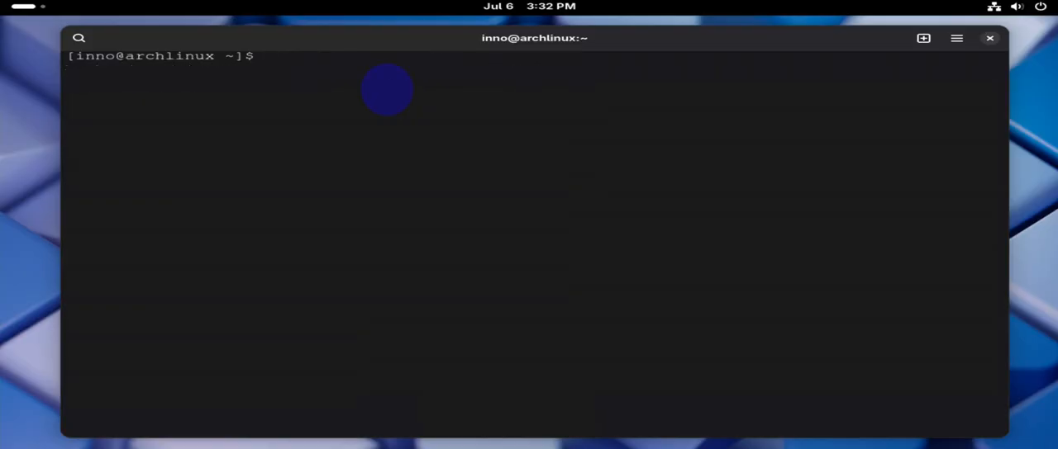
text(sudo)
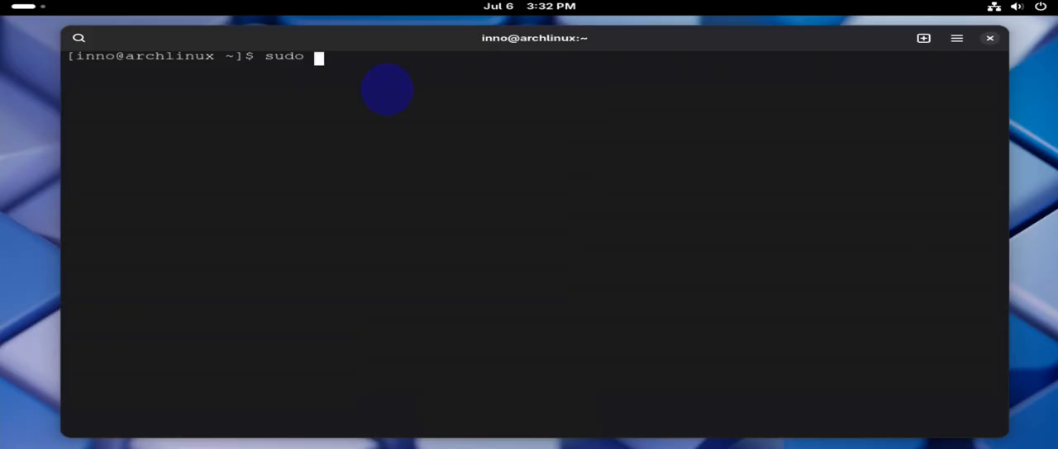
text(pacman)
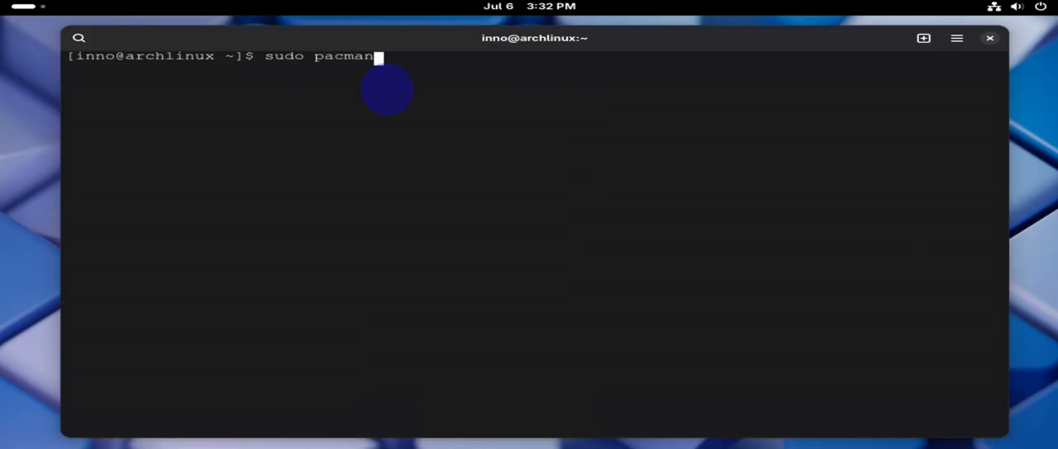
text(-Rsn)
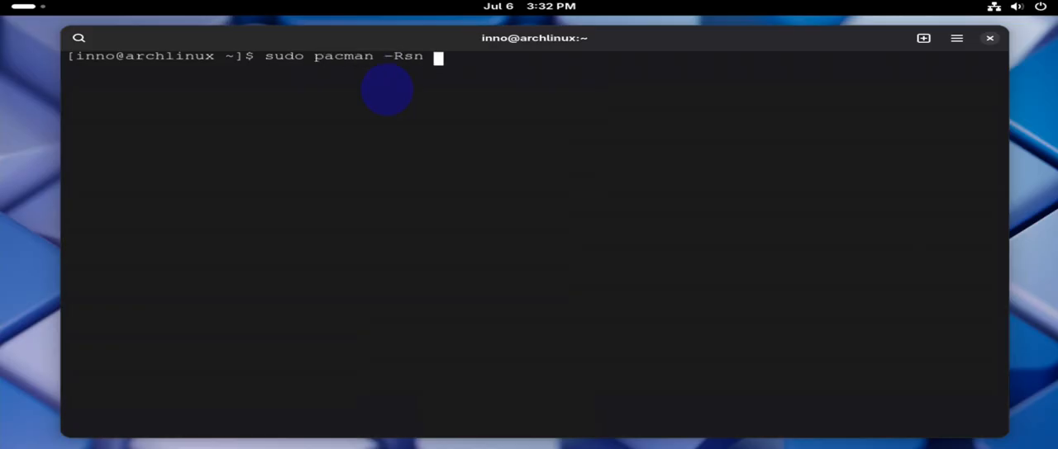
text(wir)
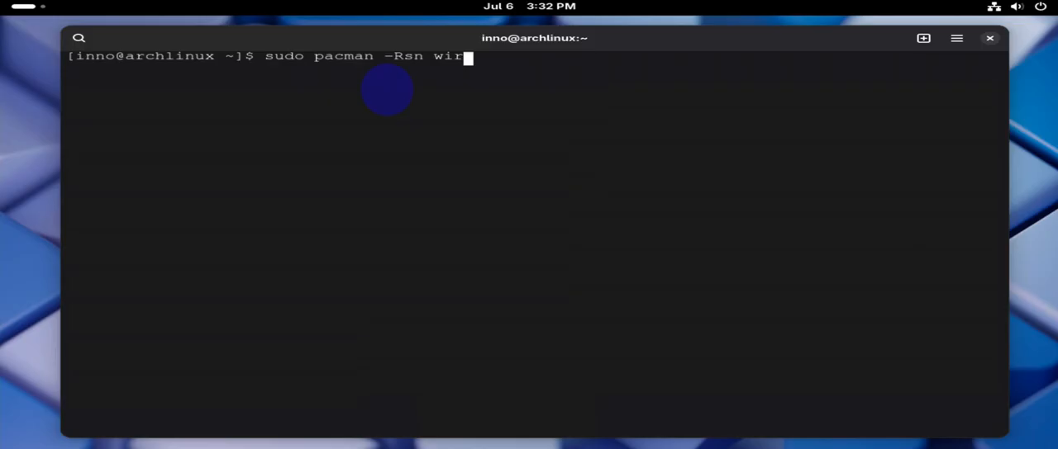
text(eshark)
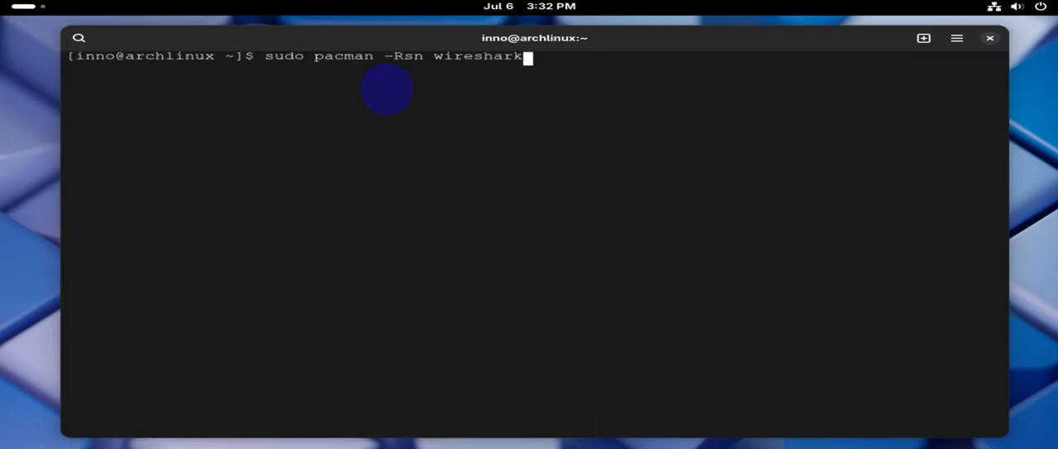
text(-)
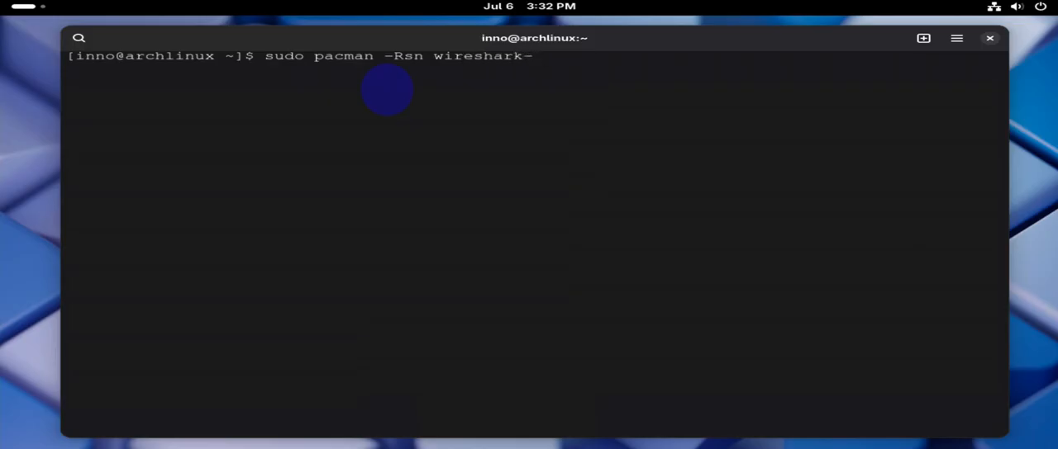
text(qt)
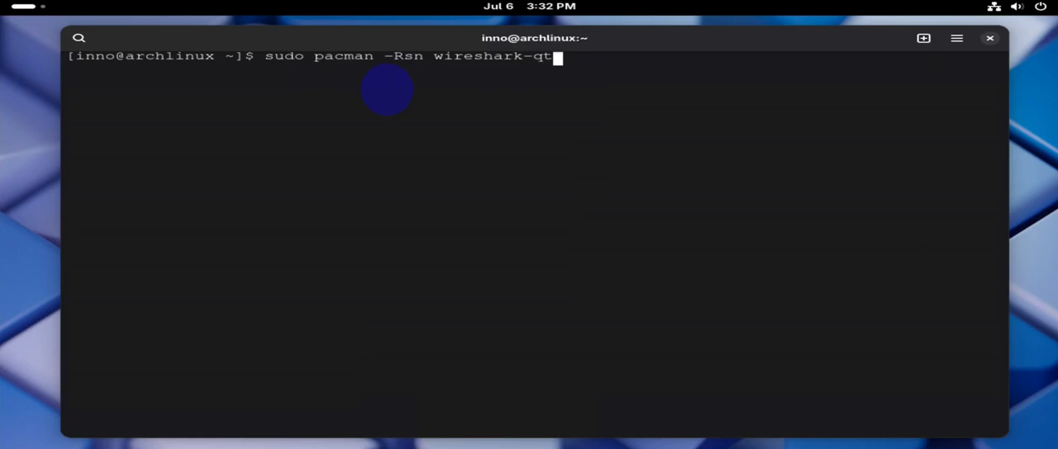
key(Return)
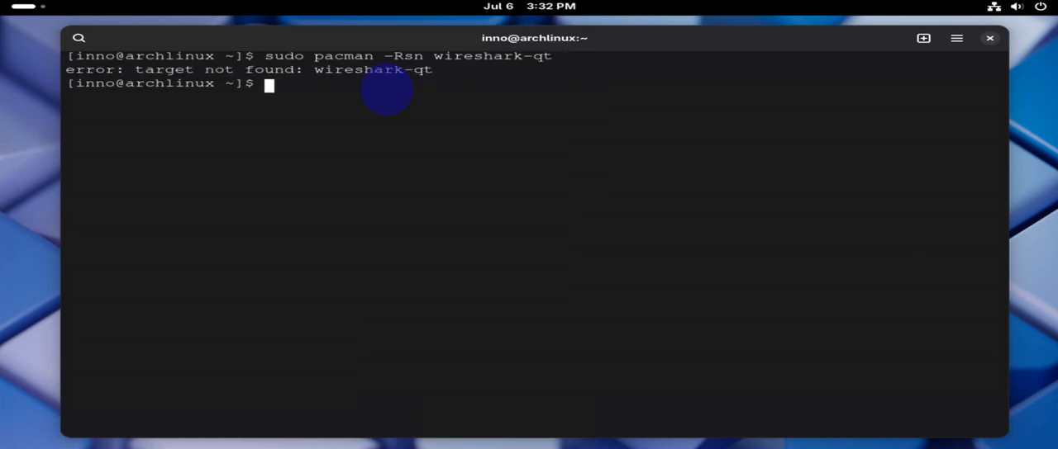
text(clear)
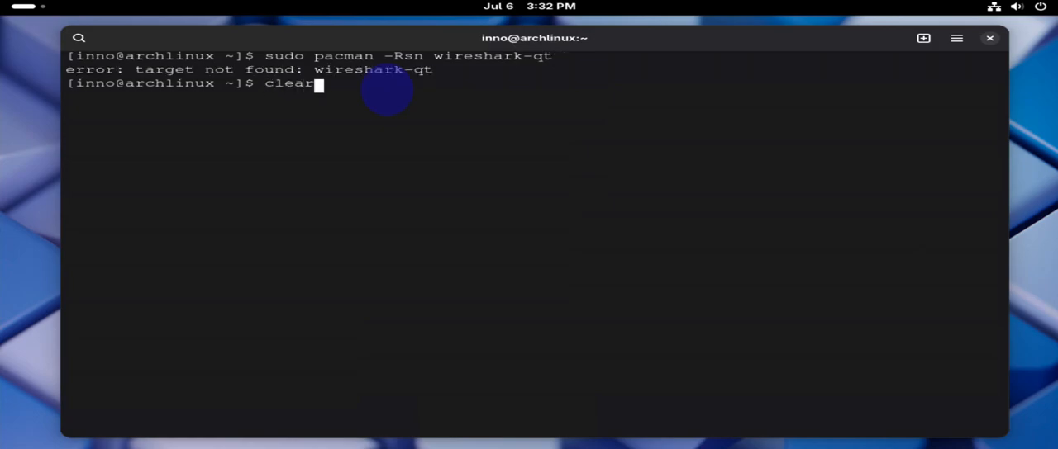
key(Return)
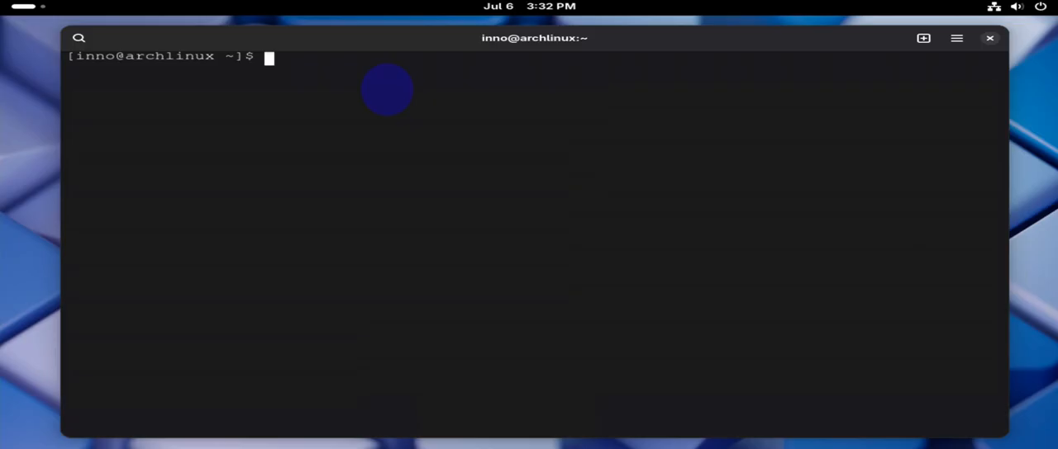
text(sudo)
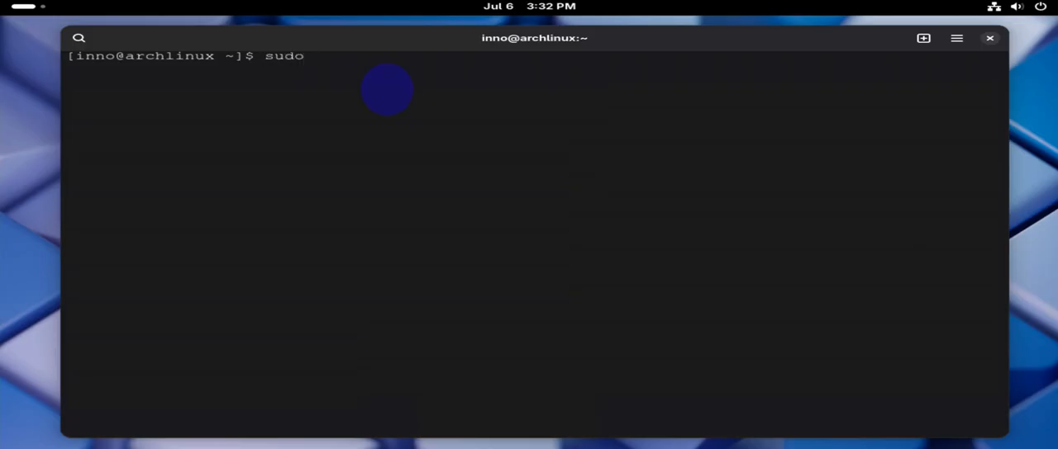
Run 'sudo gpasswd -d inno wireshark' to remove user inno from the wireshark group
text(gpass)
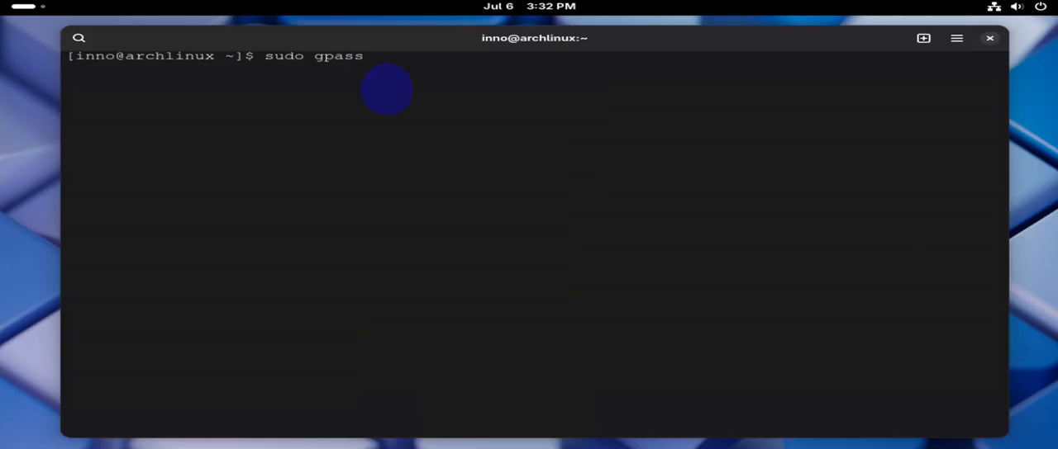
text(wd)
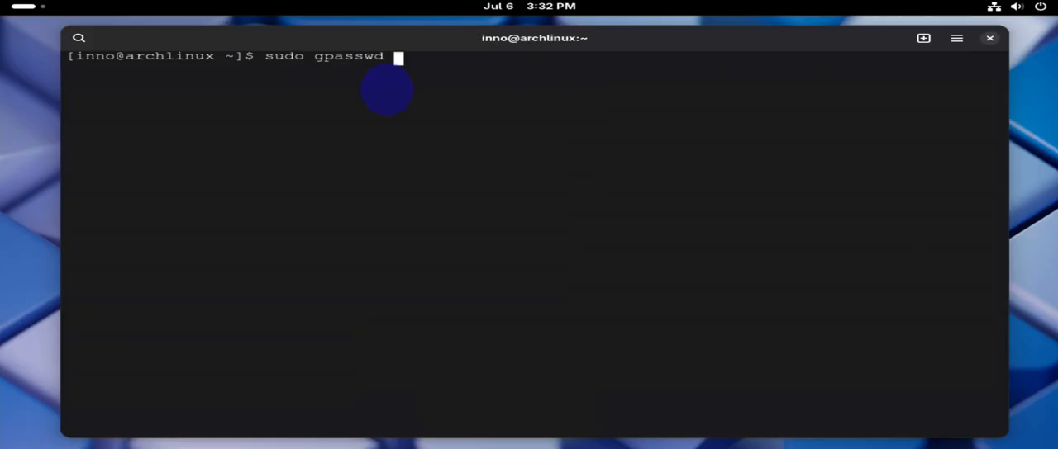
text(-d inno)
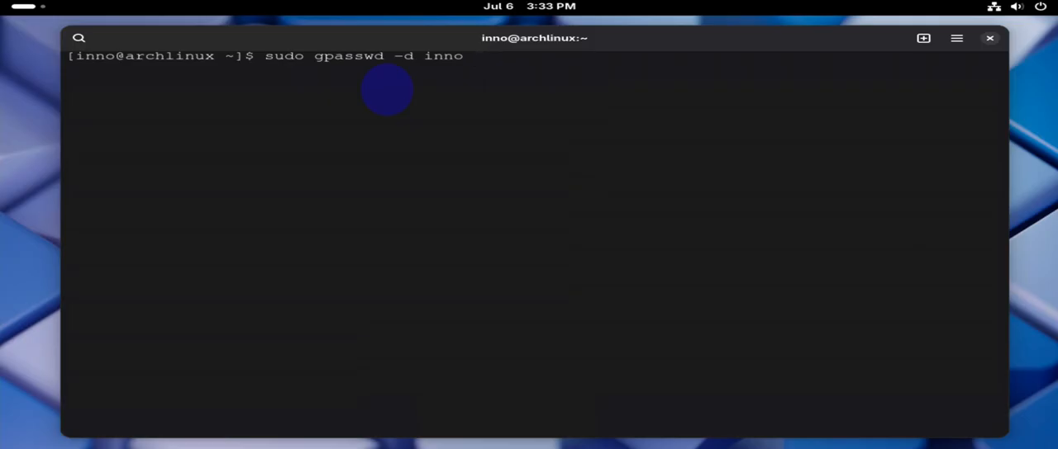
text(wireshark)
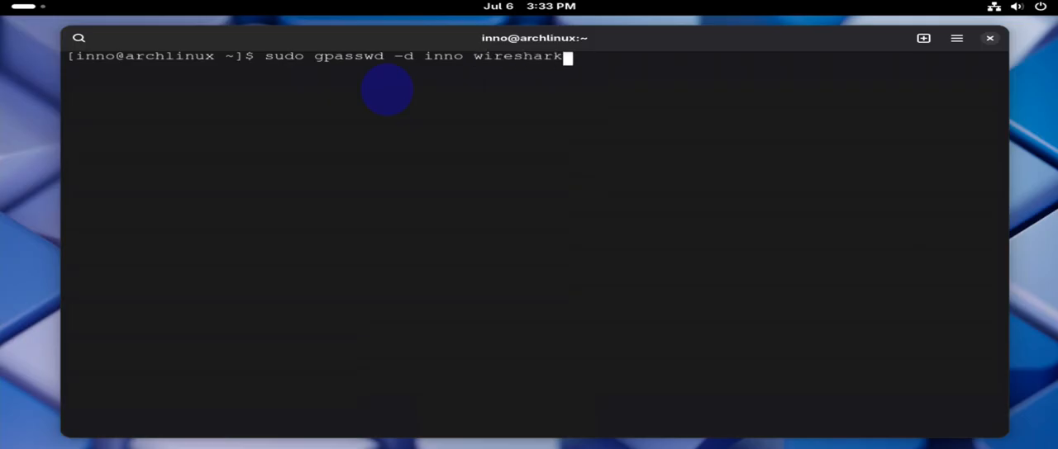
key(Return)
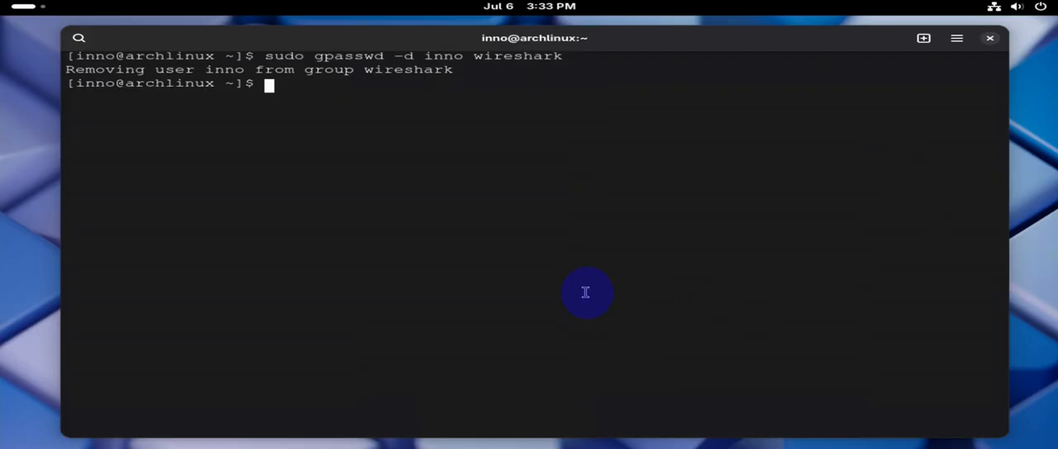
Run 'rm -rf ~/.config/wireshark/' to delete the per-user Wireshark configuration folder
text(rm)
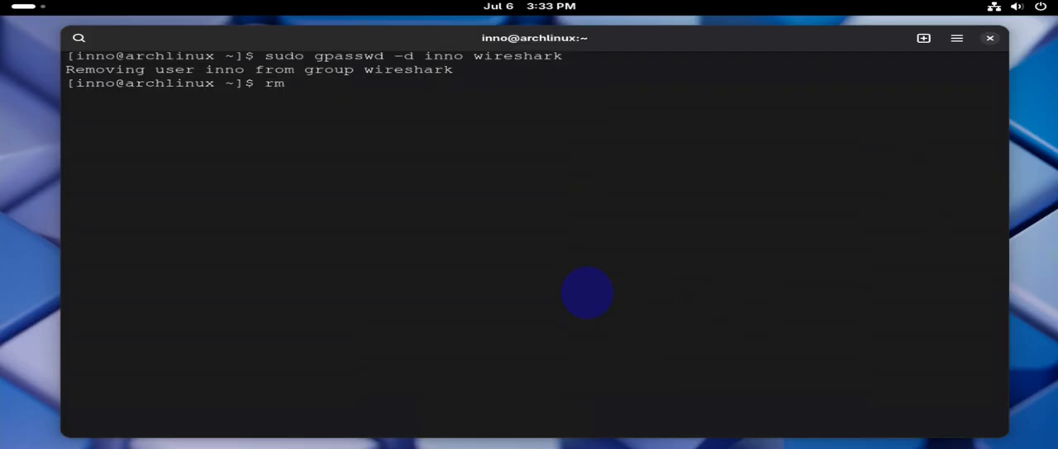
text(-rf)
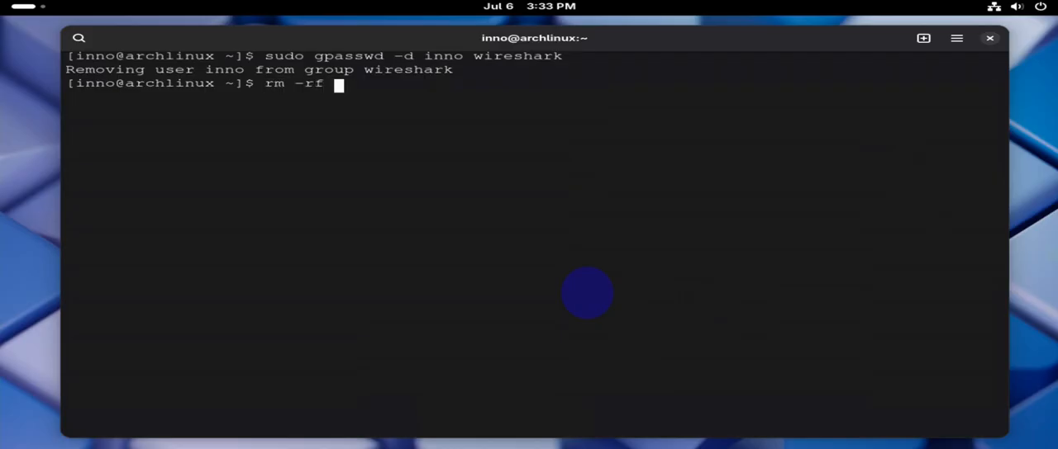
text(~/.con)
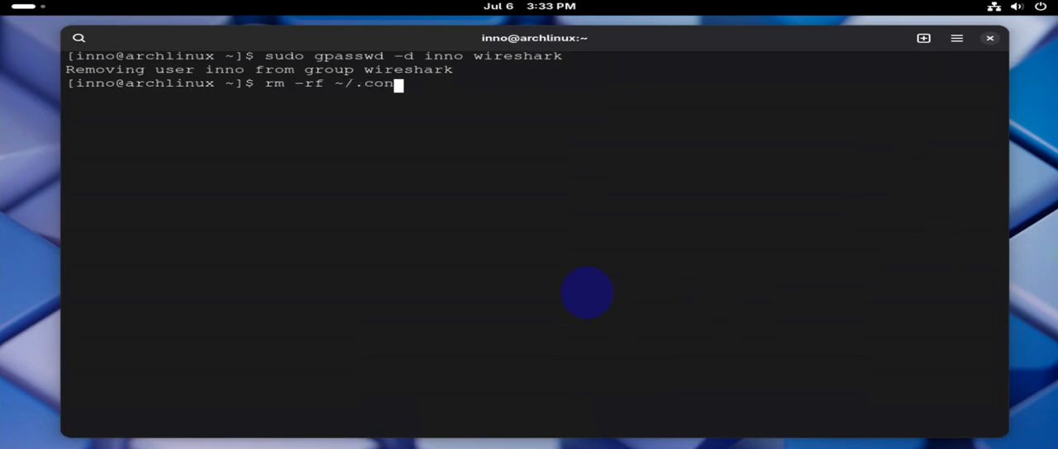
text(ig)
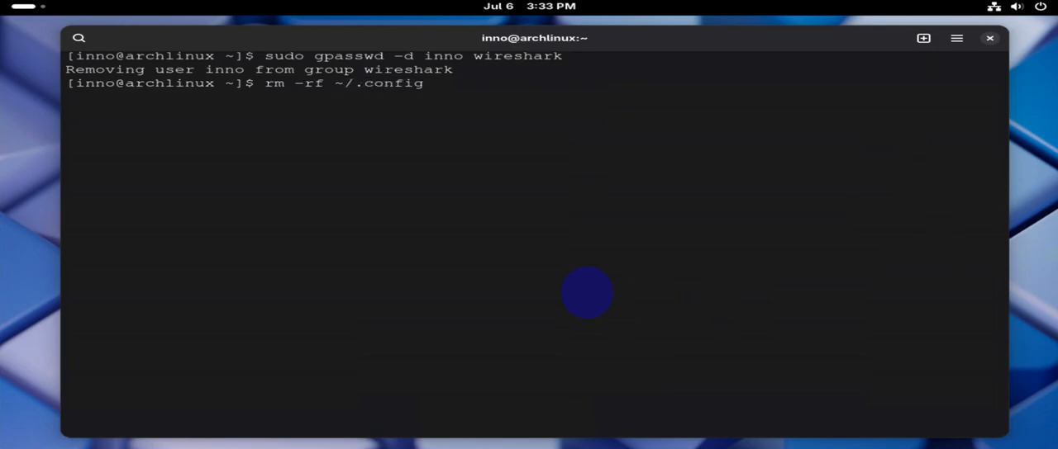
text(/)
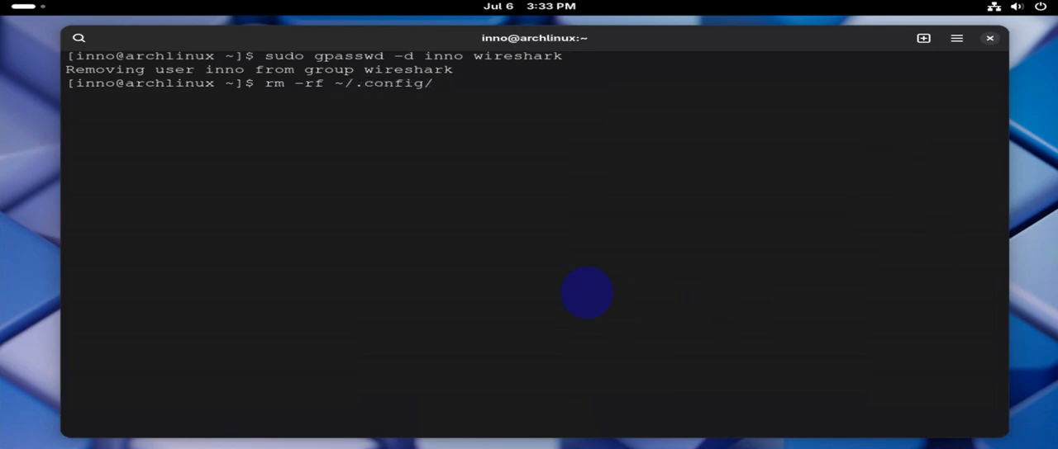
text(wire)
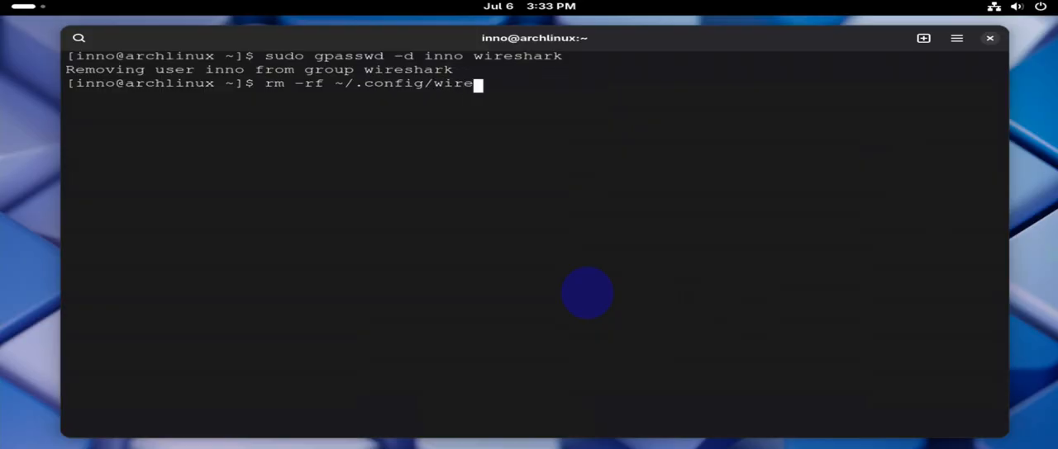
text(shark/)
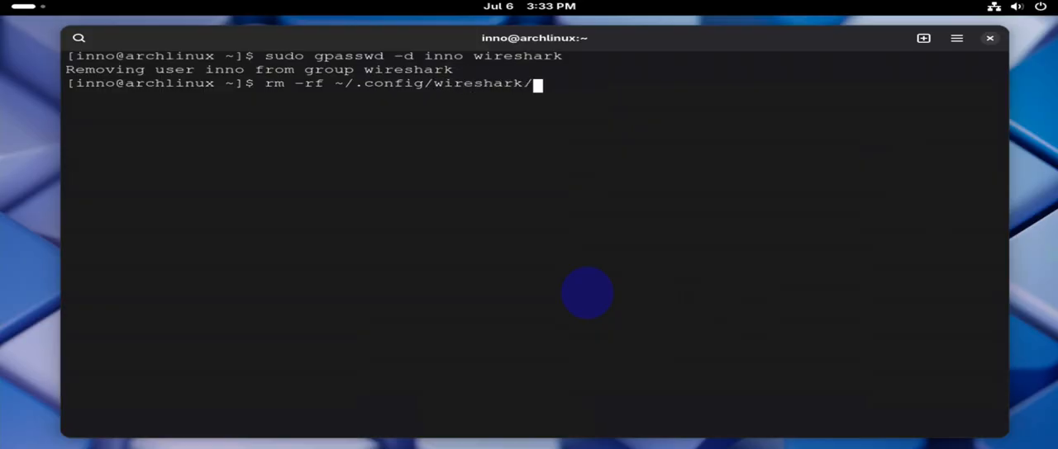
key(Return)
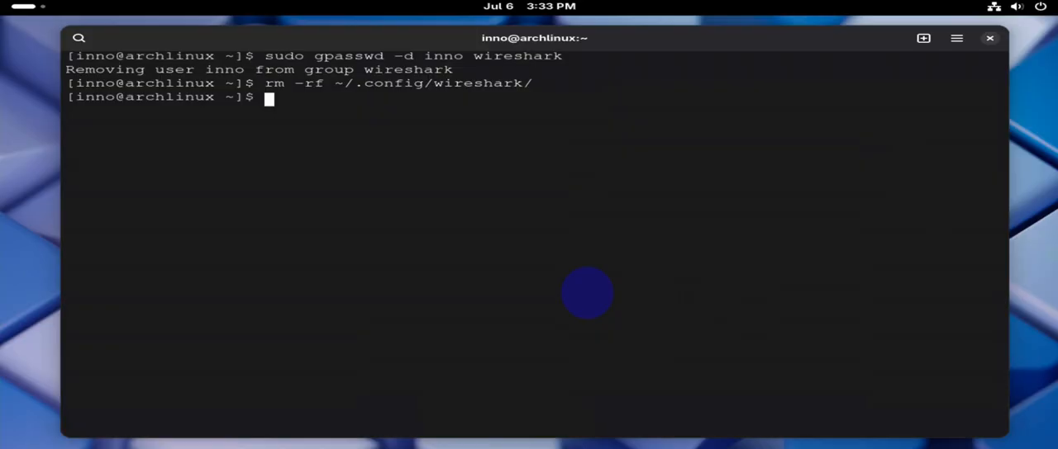
Run 'which wireshark' to confirm no wireshark binary remains on the PATH
text(which)
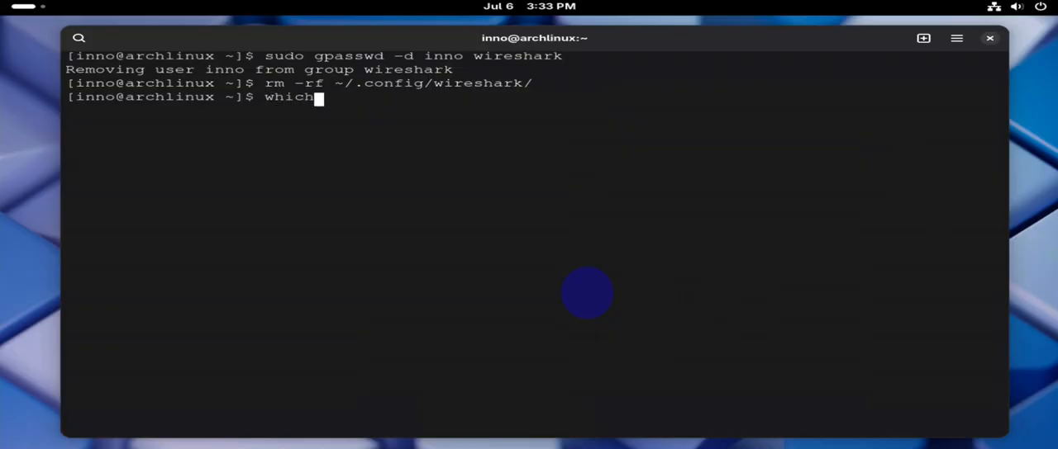
text(wiresh)
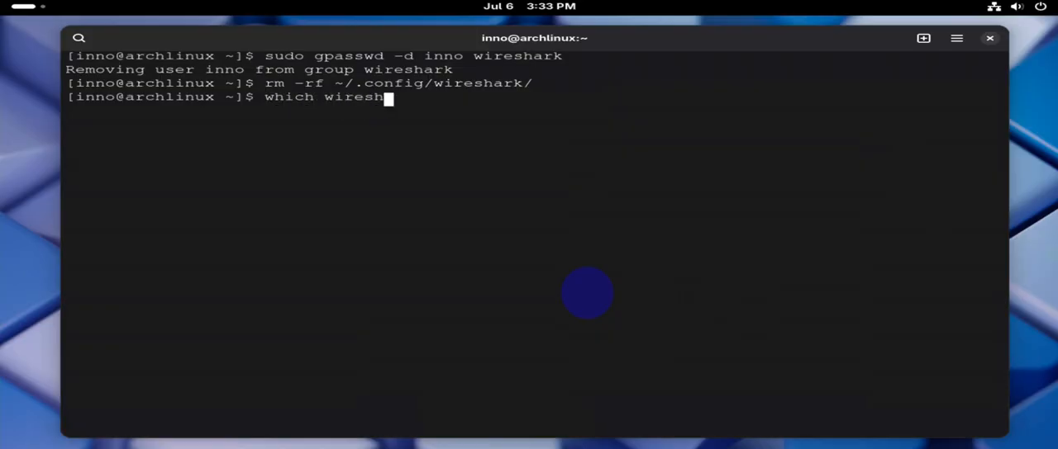
key(Return)
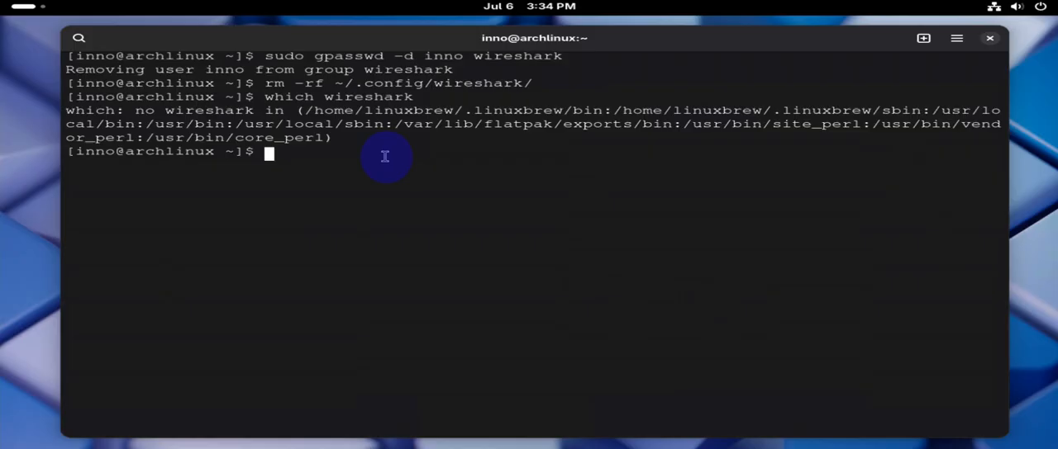
mouse_move(385, 157)
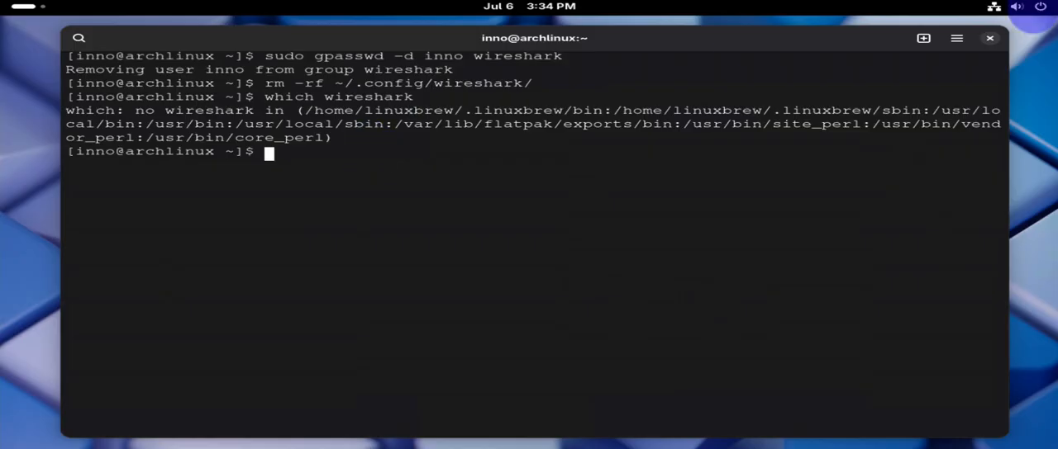